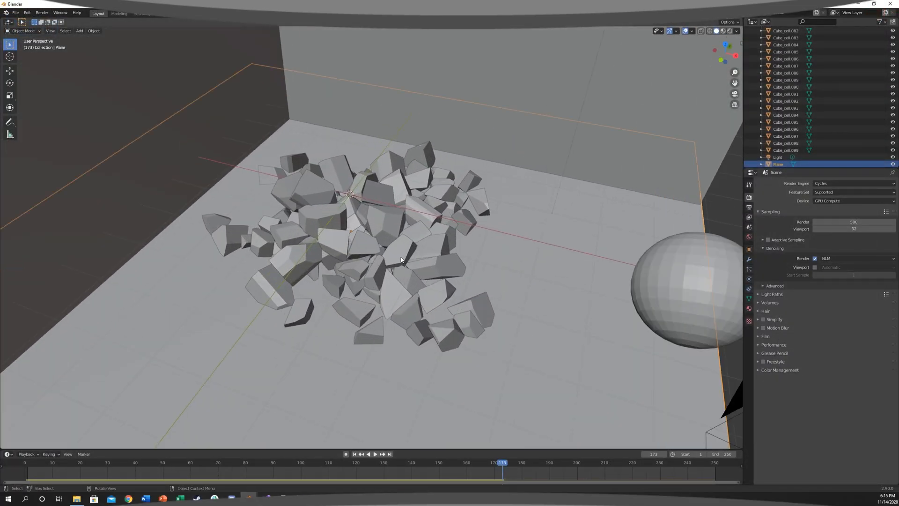
Step: Rewind the timeline to the first frame and play back the shatter animation
{"action": "left_click", "coordinate": [43, 462]}
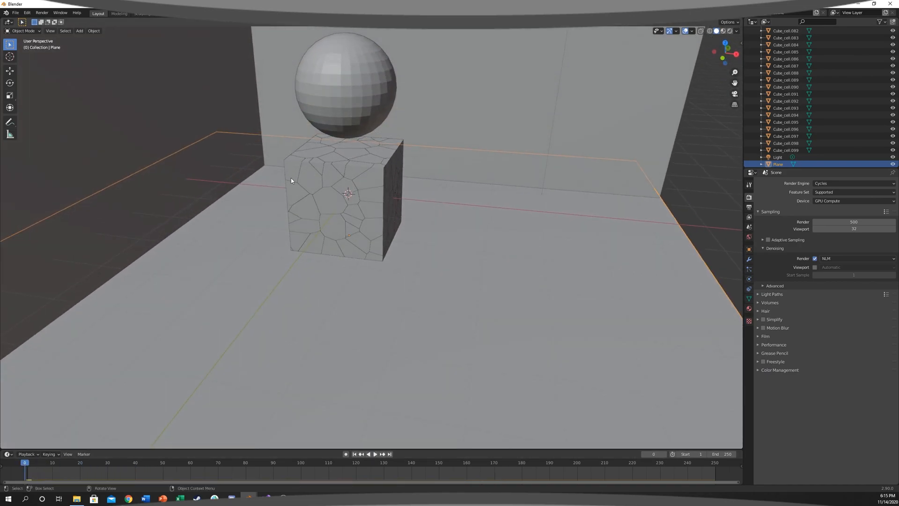
{"action": "left_click", "coordinate": [375, 453]}
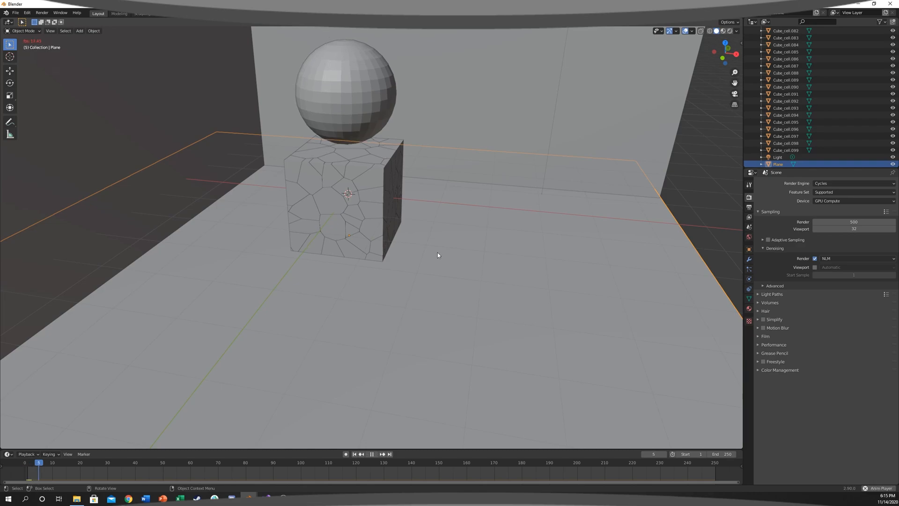
{"action": "left_click", "coordinate": [371, 454]}
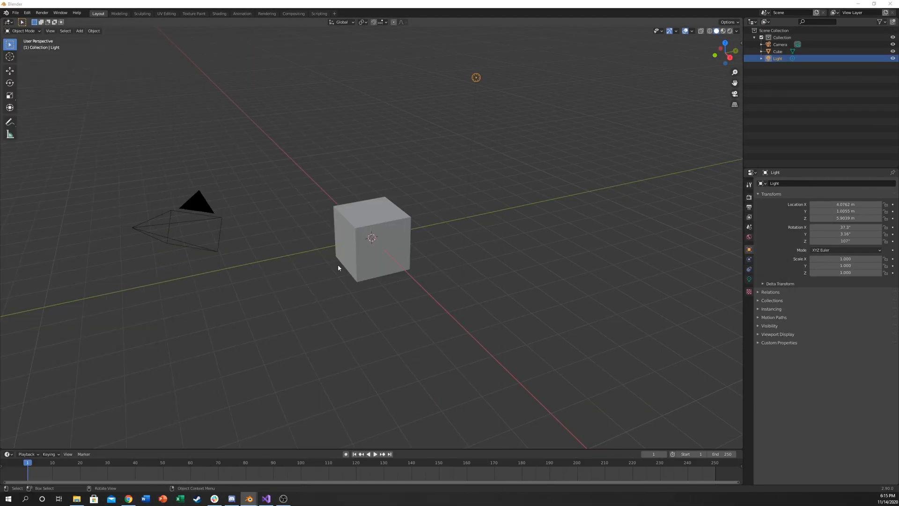
Step: Add a plane, lower it 1 m beneath the cube and scale it about 8x
{"action": "left_click", "coordinate": [371, 238]}
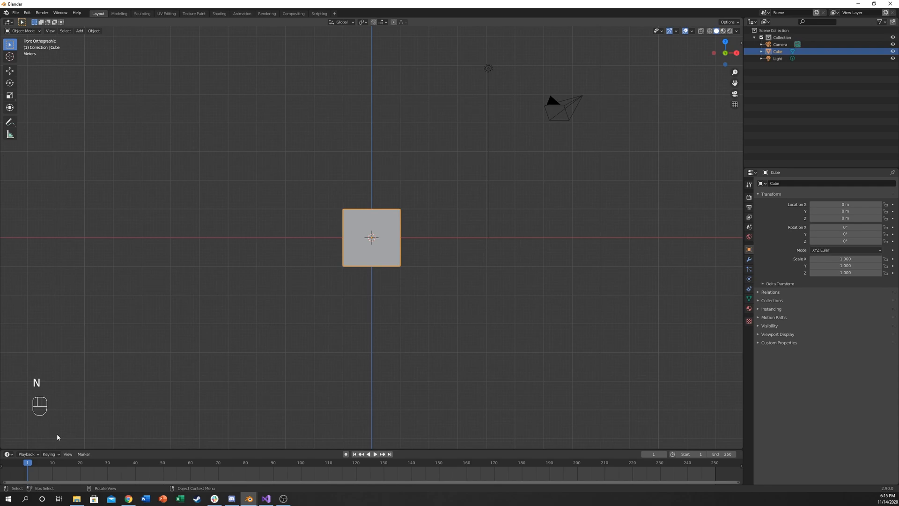
{"action": "scroll", "scroll_direction": "down", "scroll_amount": 3}
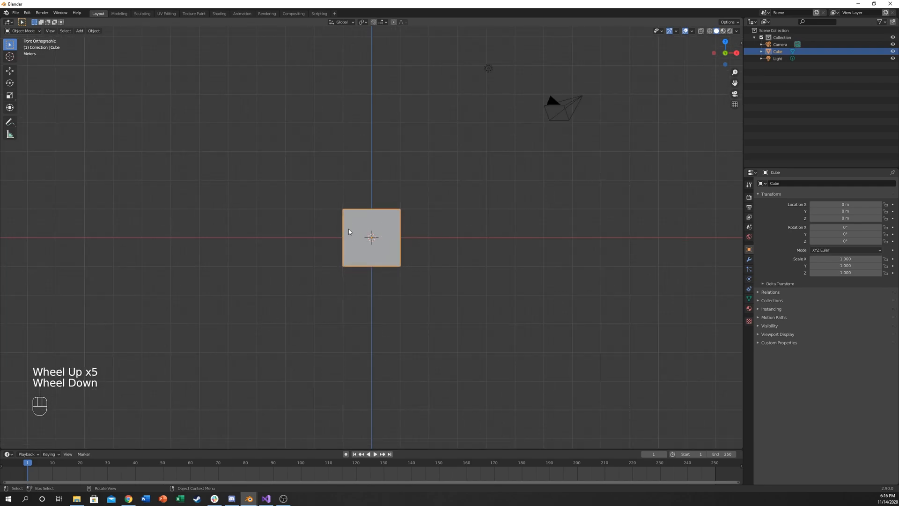
{"action": "key", "text": "shift+a"}
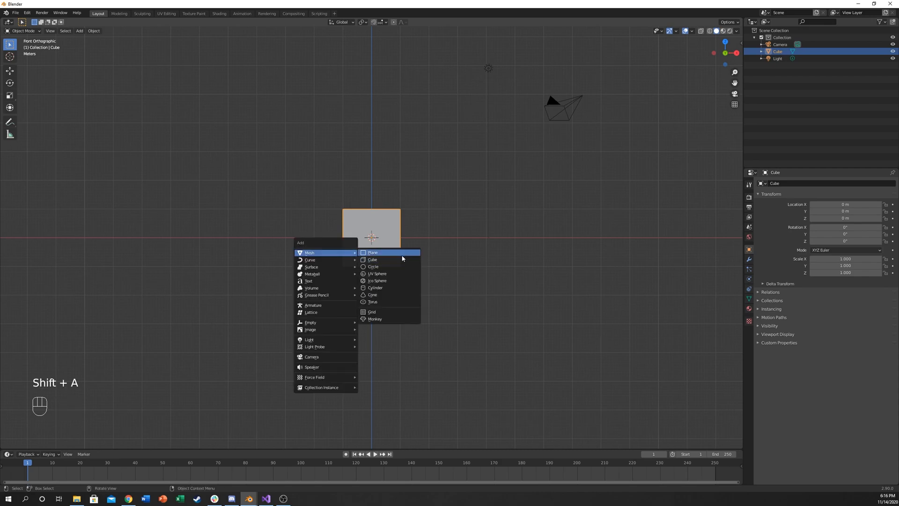
{"action": "left_click", "coordinate": [372, 252]}
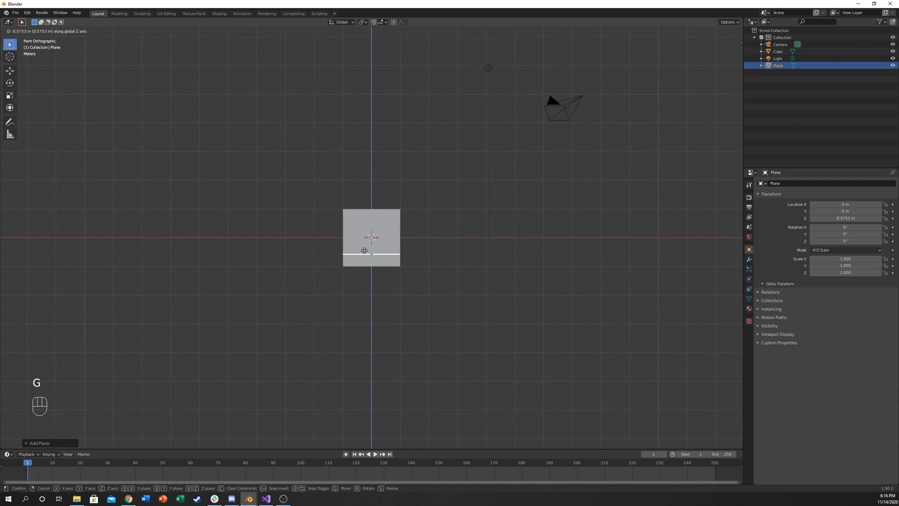
{"action": "key", "text": "s"}
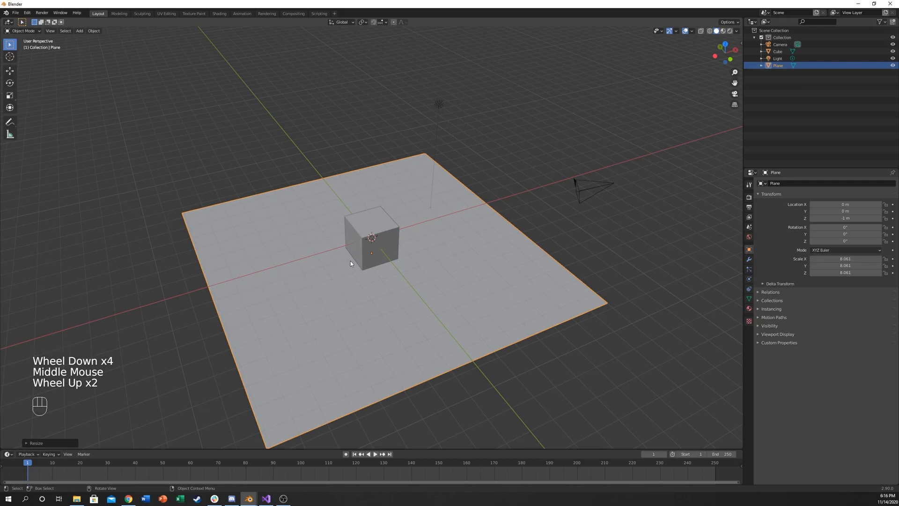
{"action": "left_click", "coordinate": [372, 235]}
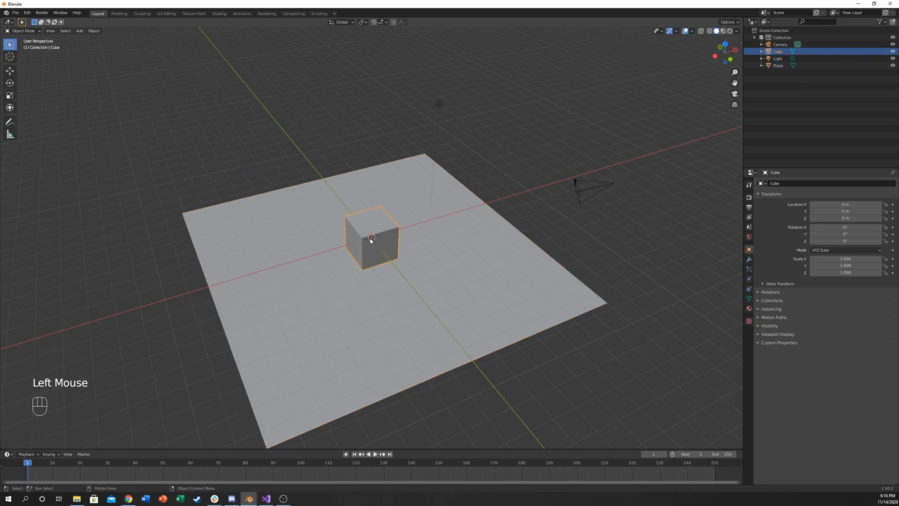
{"action": "key", "text": "g"}
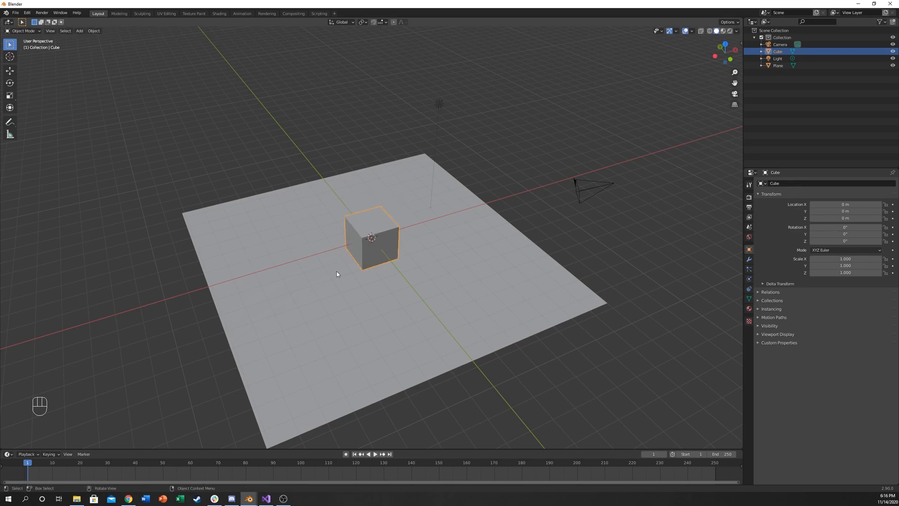
{"action": "left_click", "coordinate": [331, 317]}
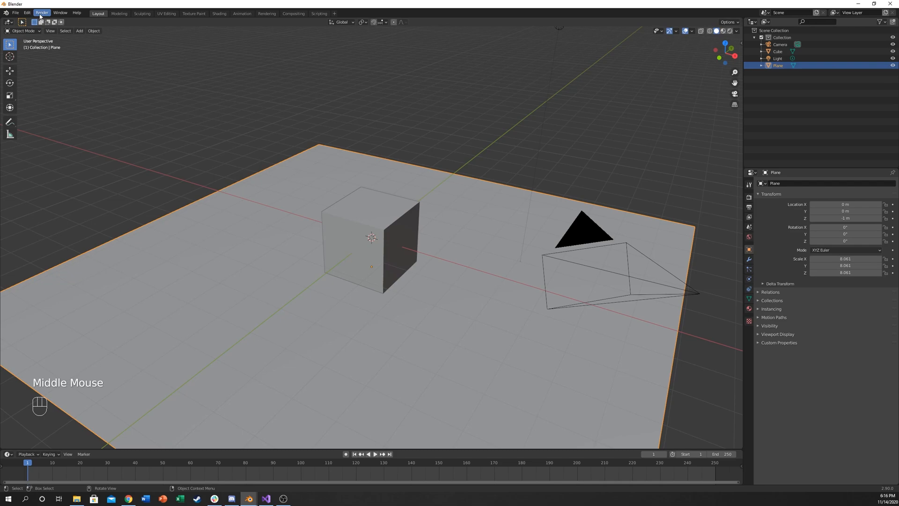
Step: Search Preferences add-ons for 'fractu', tick Object: Cell Fracture, and close Preferences
{"action": "left_click", "coordinate": [27, 13]}
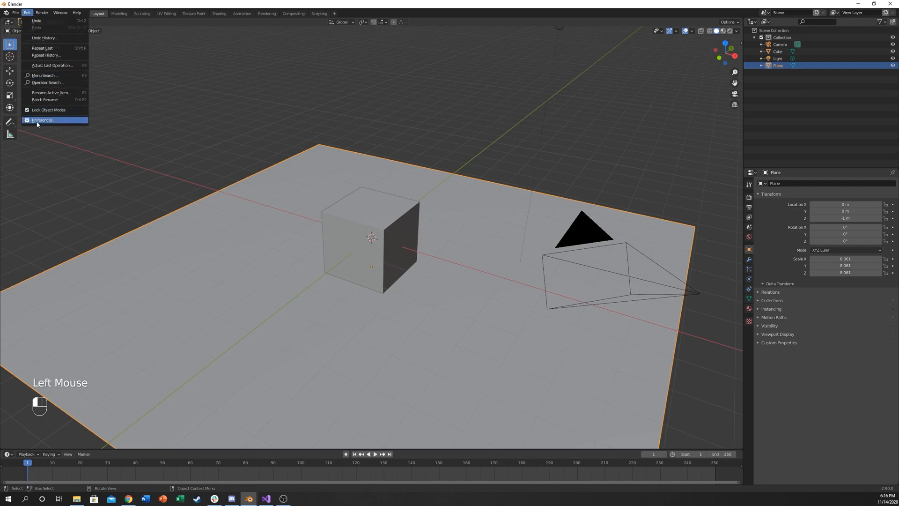
{"action": "left_click", "coordinate": [42, 120]}
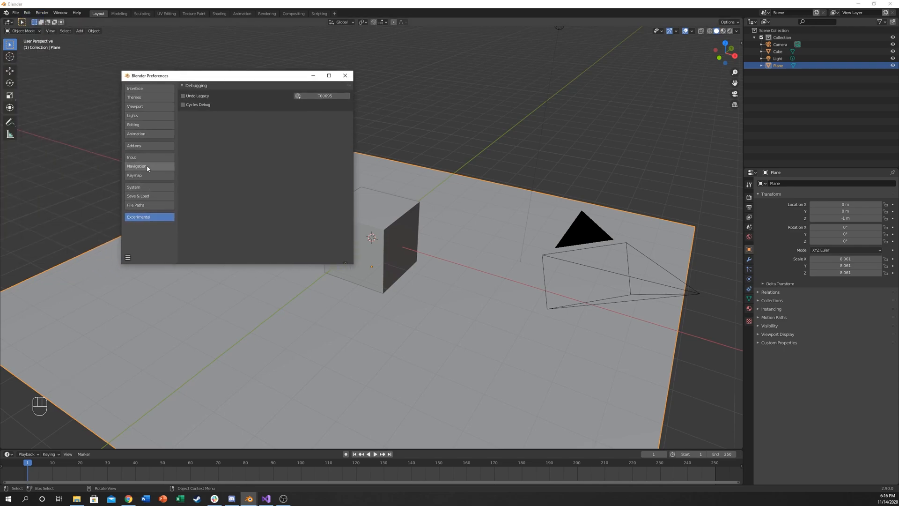
{"action": "mouse_move", "coordinate": [144, 148]}
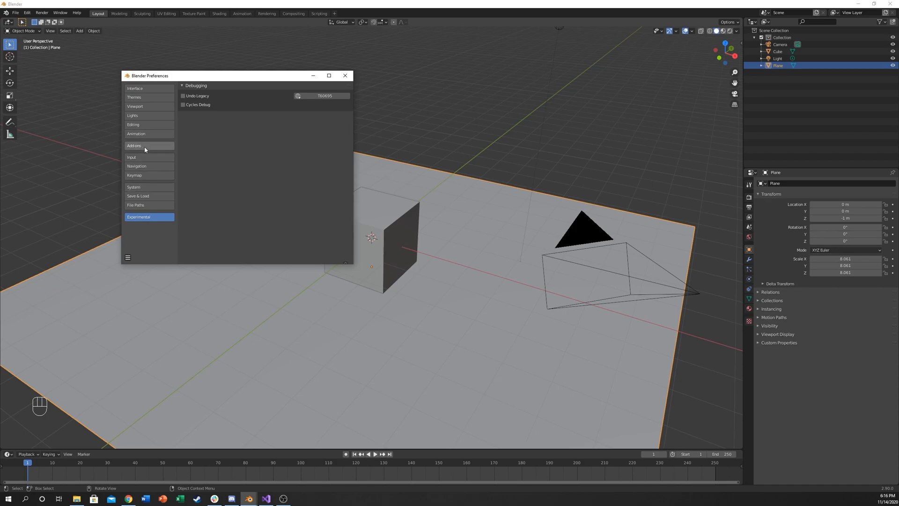
{"action": "left_click", "coordinate": [133, 145]}
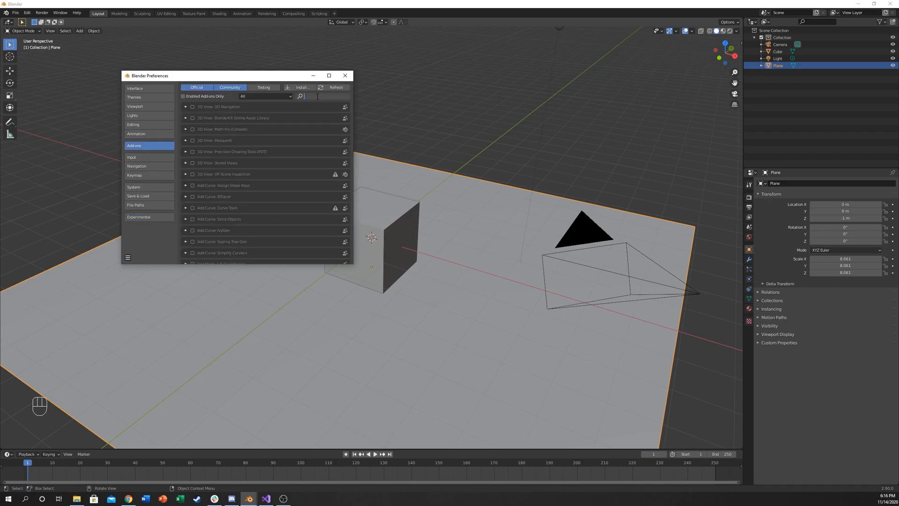
{"action": "type", "text": "fractu"}
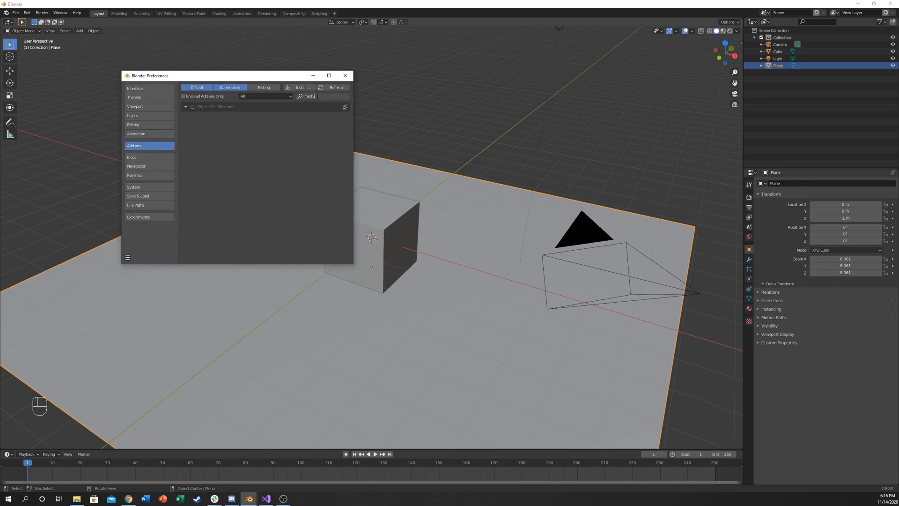
{"action": "left_click", "coordinate": [192, 107]}
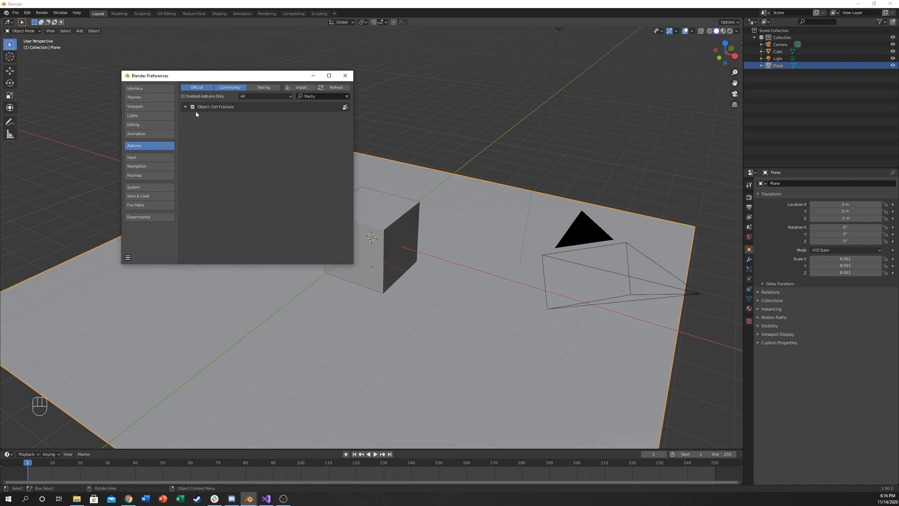
{"action": "left_click", "coordinate": [345, 75]}
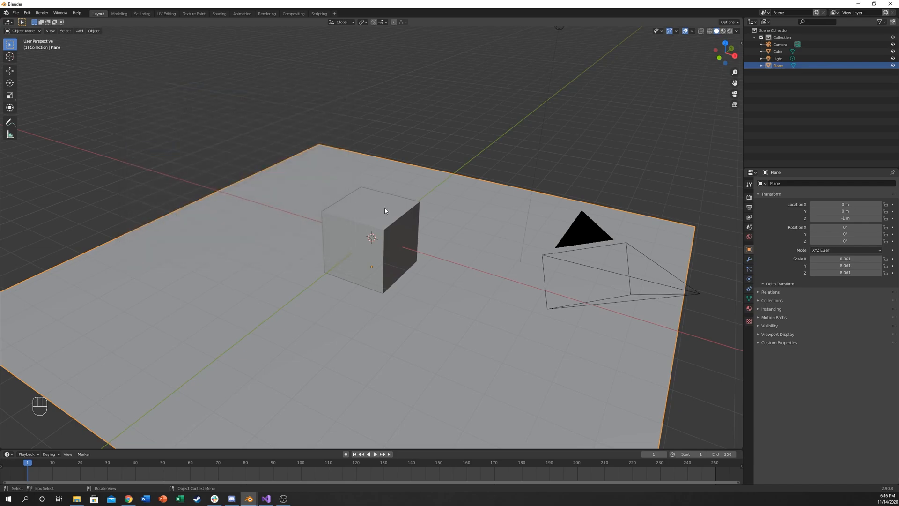
{"action": "left_click", "coordinate": [370, 230]}
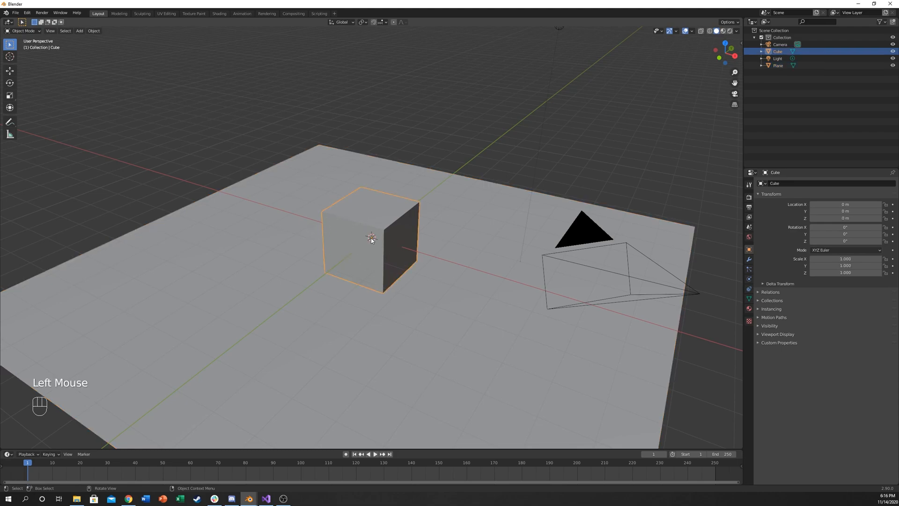
{"action": "mouse_move", "coordinate": [455, 208]}
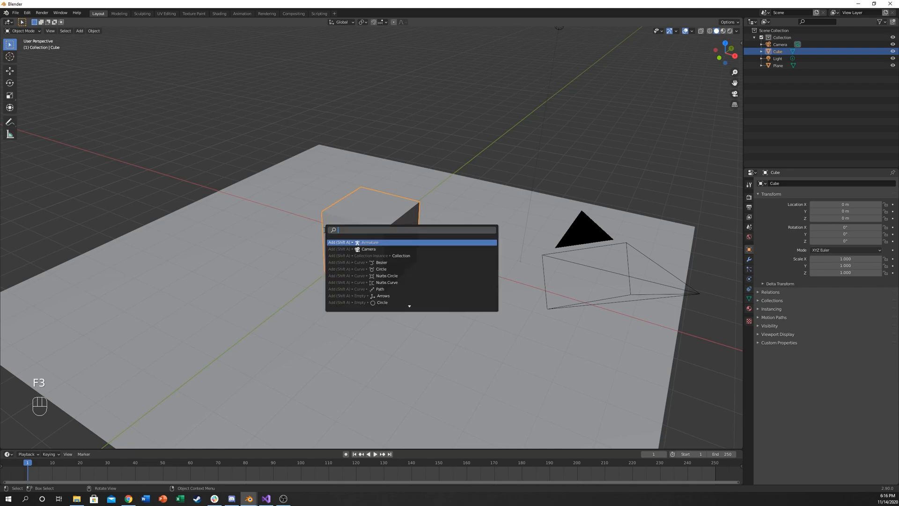
{"action": "type", "text": "arm"}
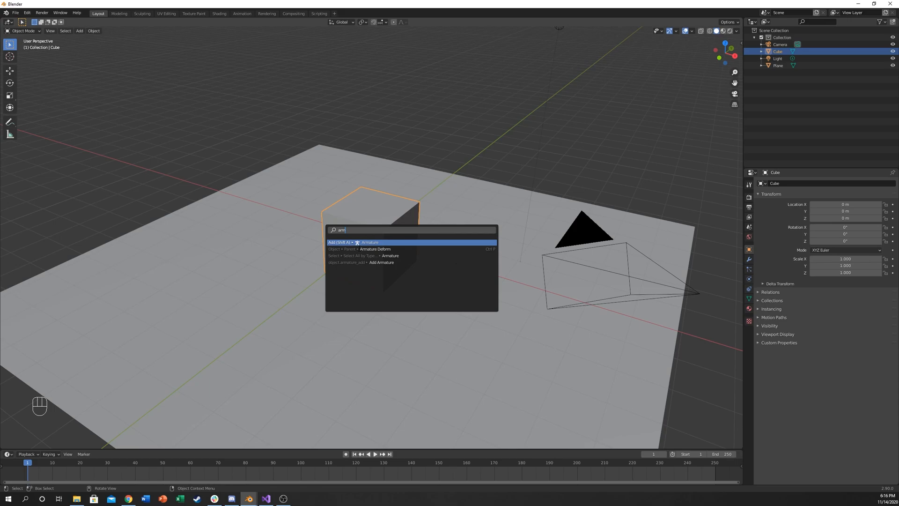
{"action": "type", "text": "cell"}
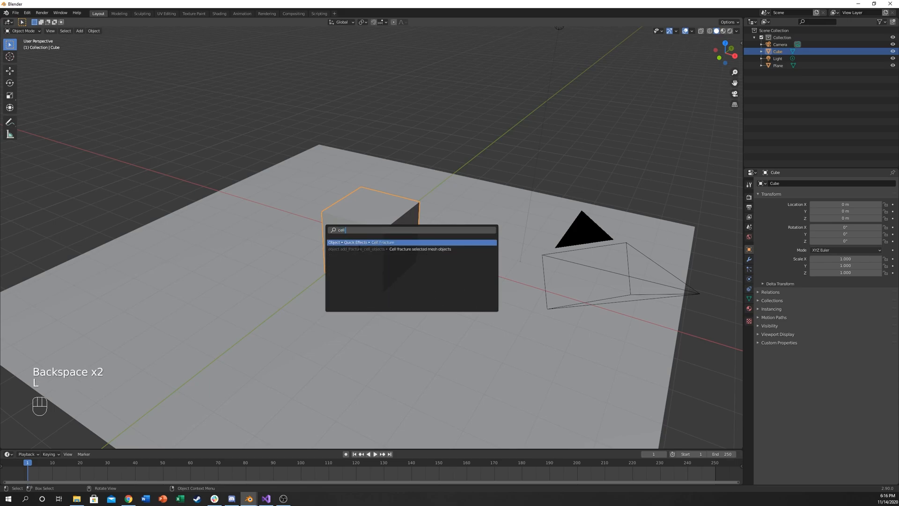
{"action": "left_click", "coordinate": [381, 243]}
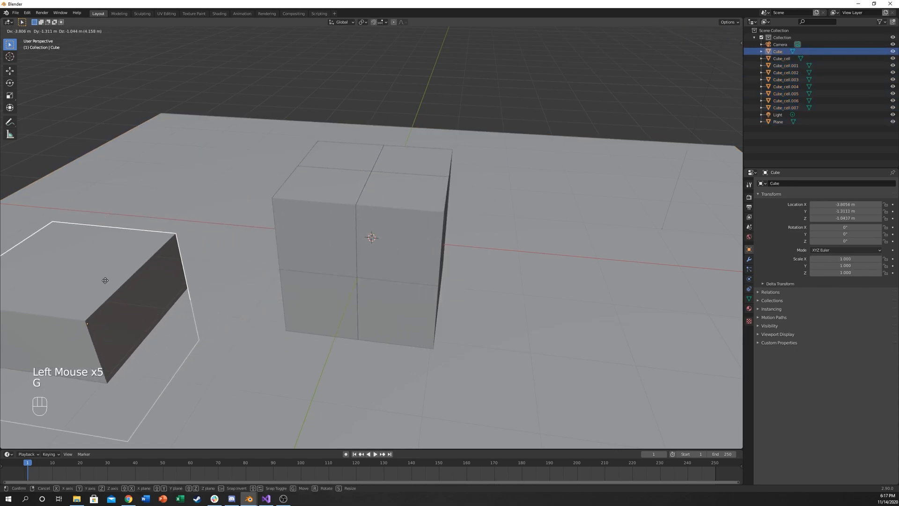
{"action": "key", "text": "ctrl+z"}
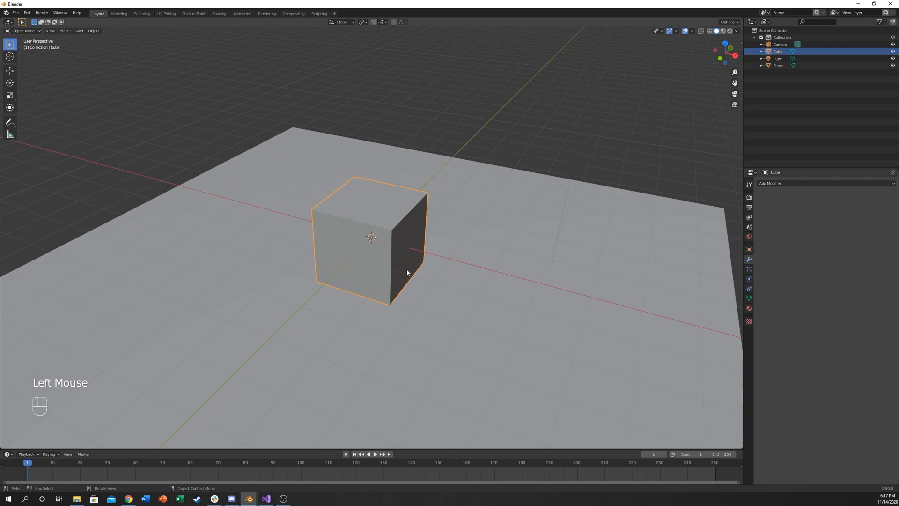
Step: Subdivide the whole cube mesh with 20 cuts in Edit Mode, then return to Object Mode
{"action": "key", "text": "Tab"}
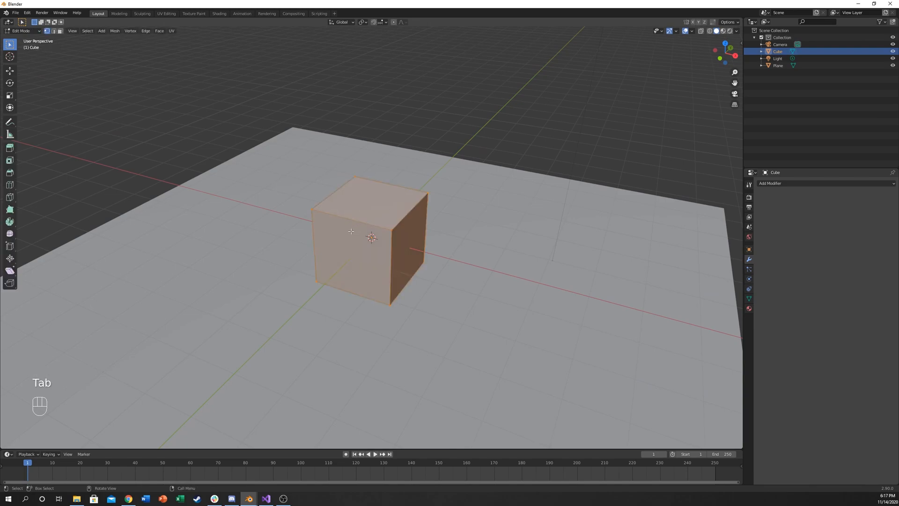
{"action": "right_click", "coordinate": [352, 229]}
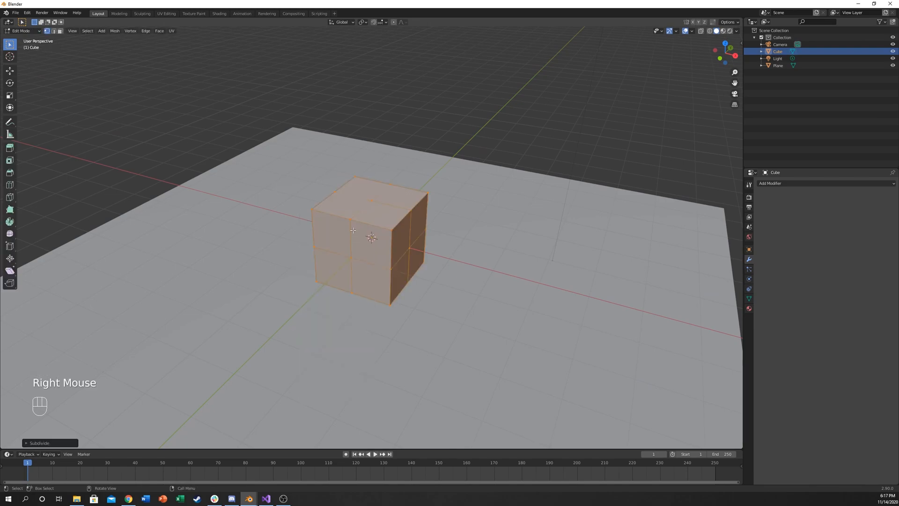
{"action": "left_click", "coordinate": [39, 443]}
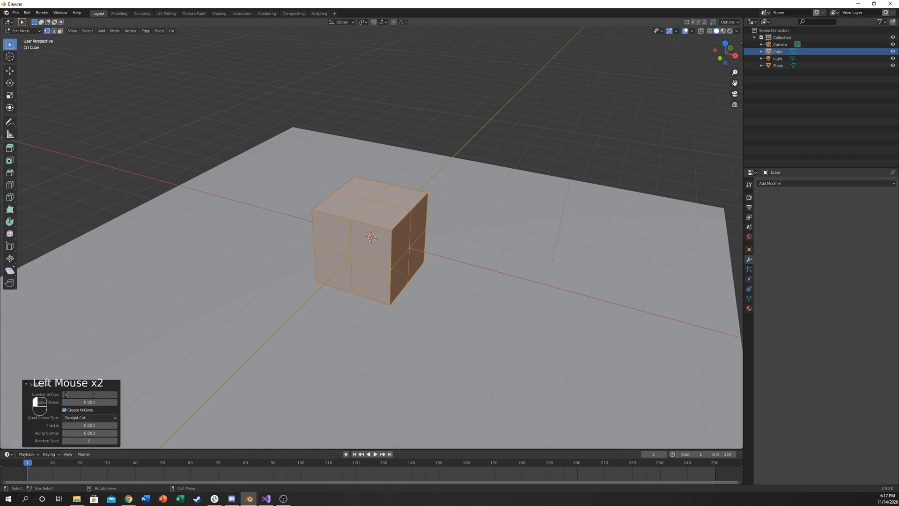
{"action": "type", "text": "20"}
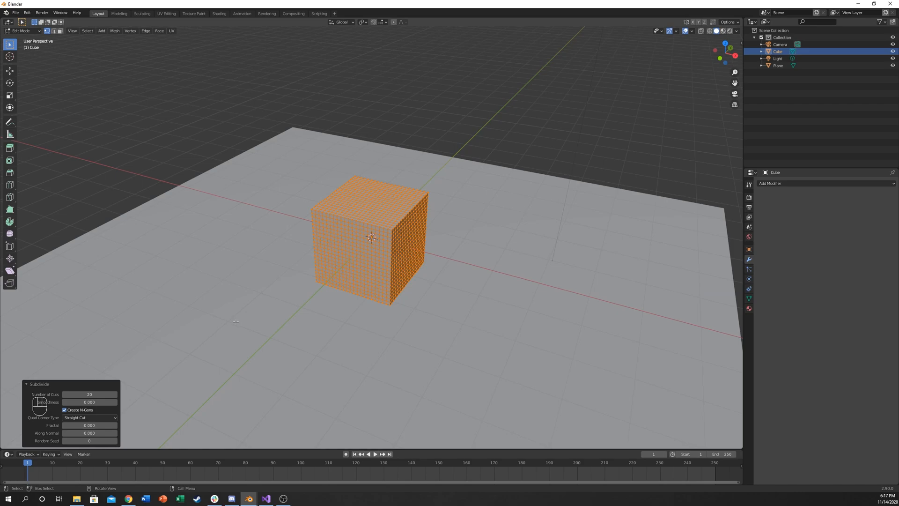
{"action": "left_click", "coordinate": [89, 394]}
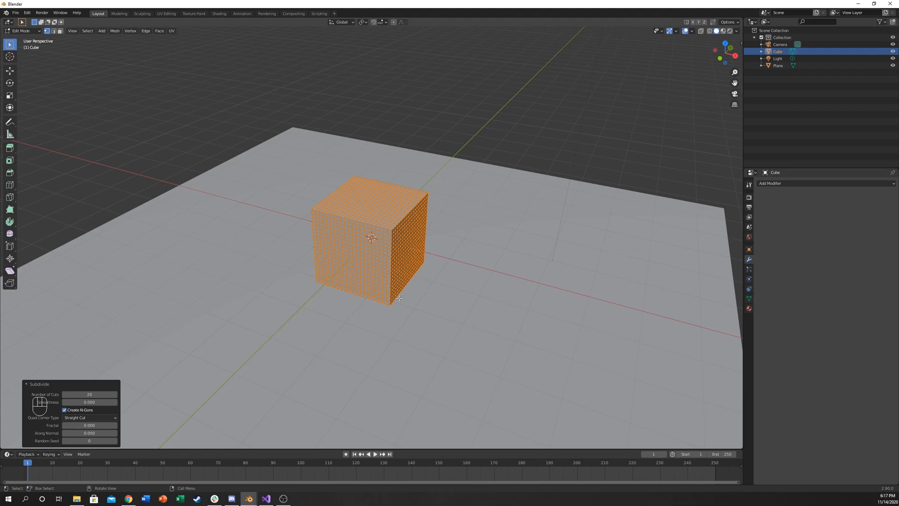
{"action": "mouse_move", "coordinate": [259, 181]}
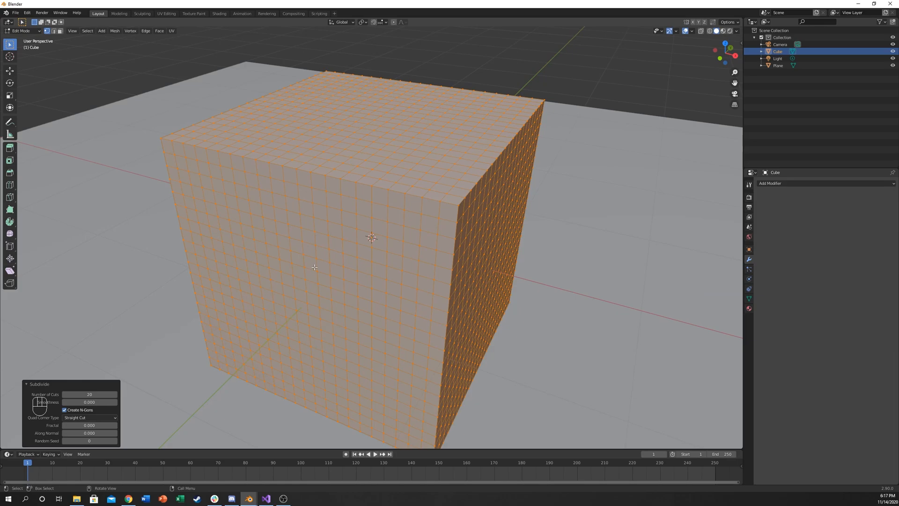
{"action": "mouse_move", "coordinate": [334, 27]}
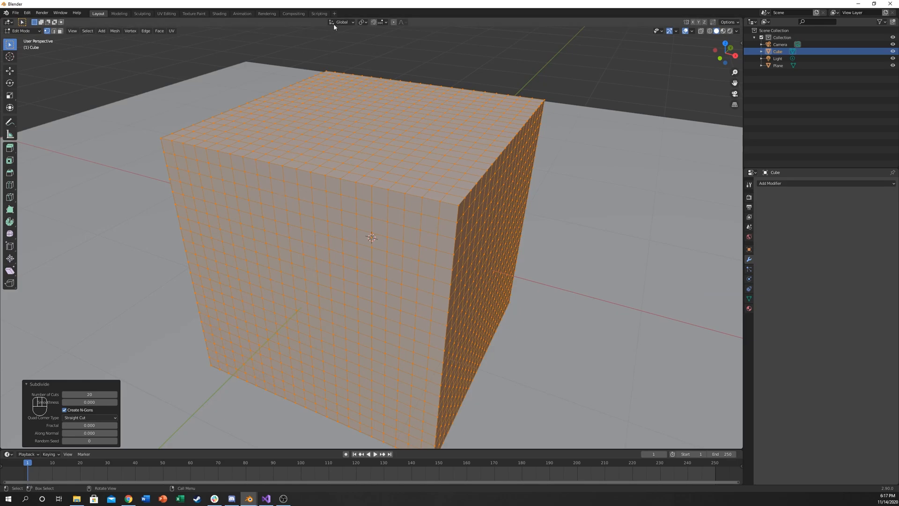
{"action": "mouse_move", "coordinate": [376, 263]}
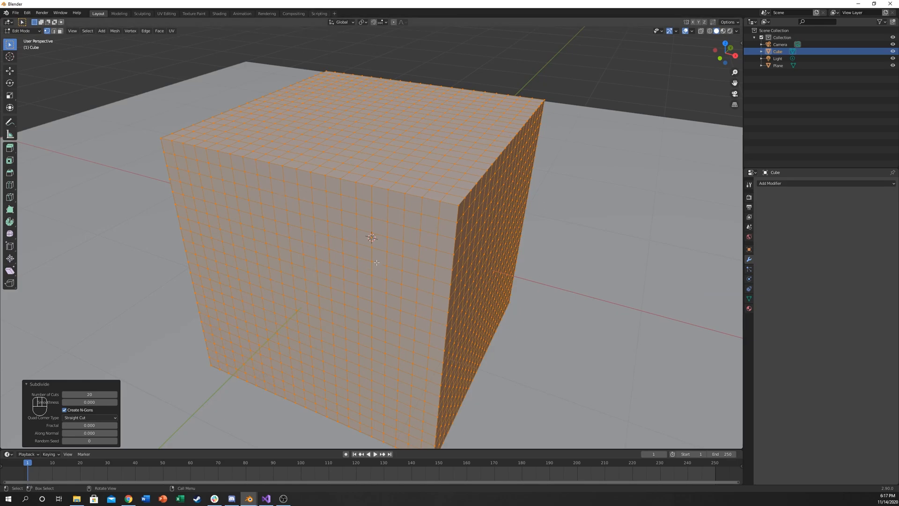
{"action": "key", "text": "Tab"}
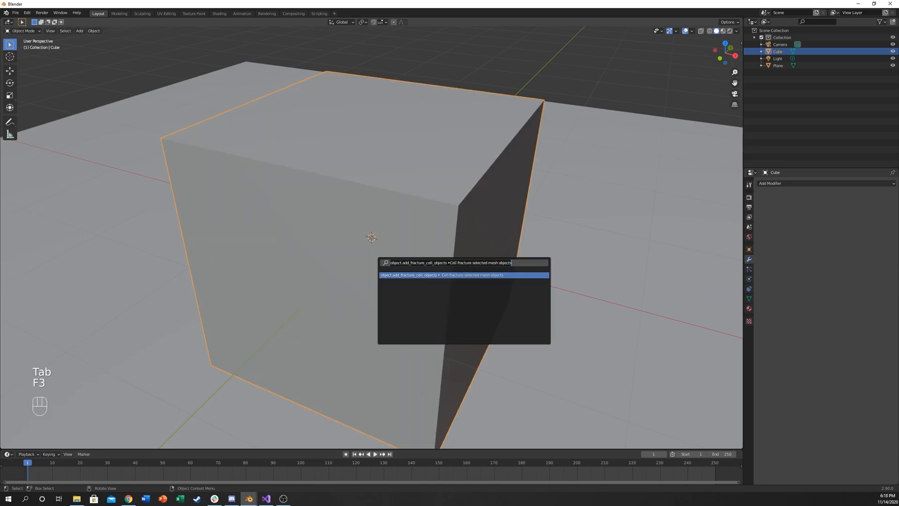
Step: Search for 'cell' and run Cell fracture selected mesh objects
{"action": "type", "text": "cell fra"}
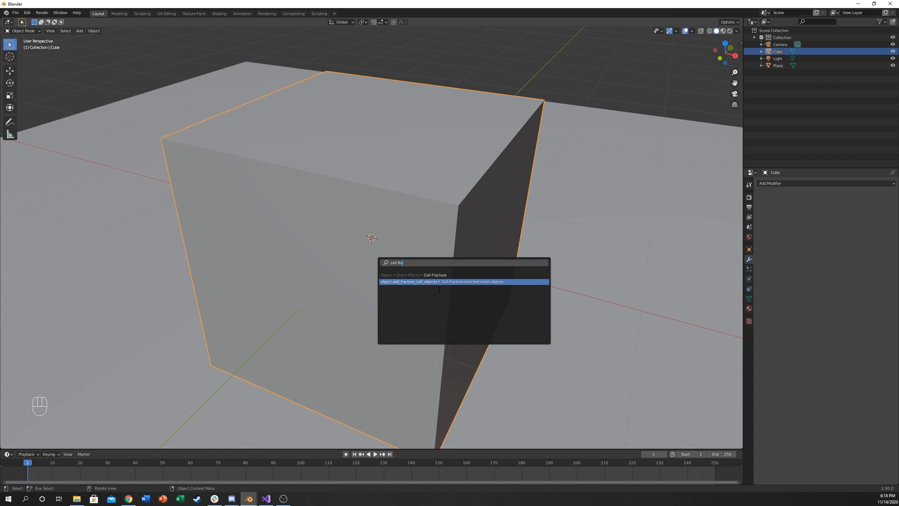
{"action": "left_click", "coordinate": [441, 281]}
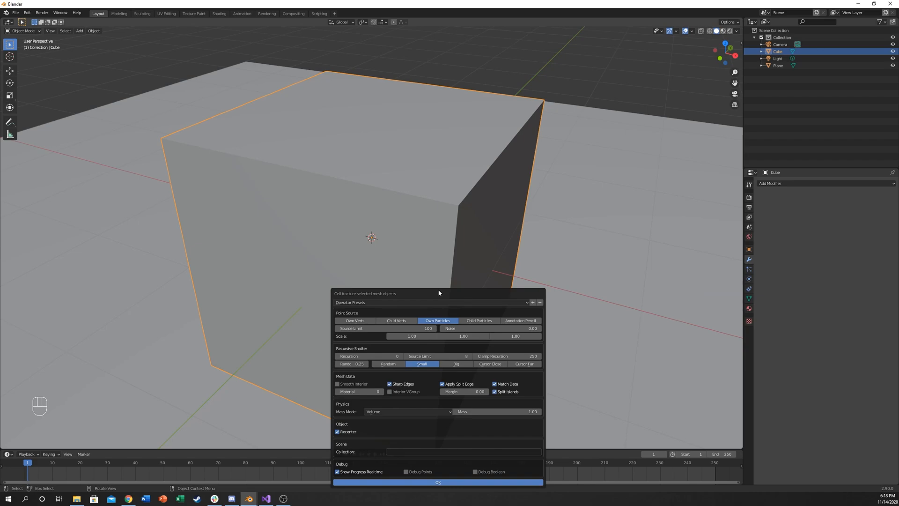
{"action": "mouse_move", "coordinate": [387, 437]}
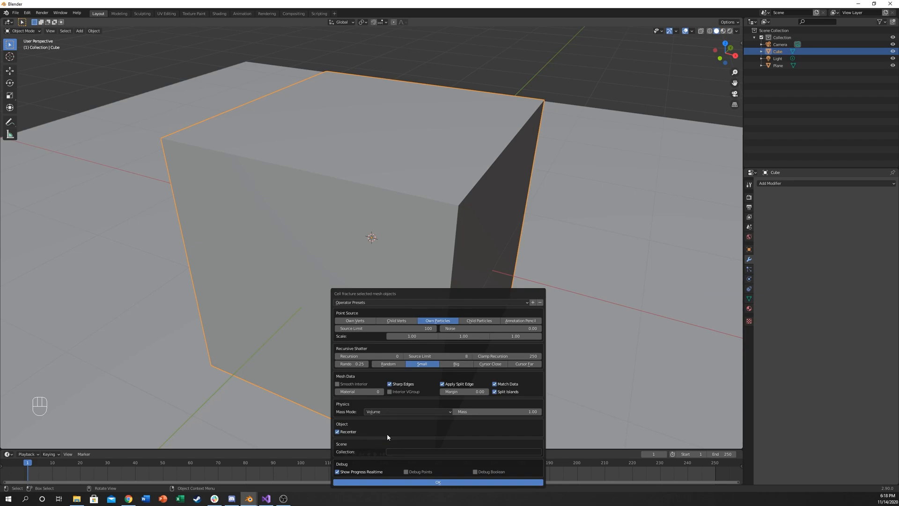
{"action": "mouse_move", "coordinate": [492, 302]}
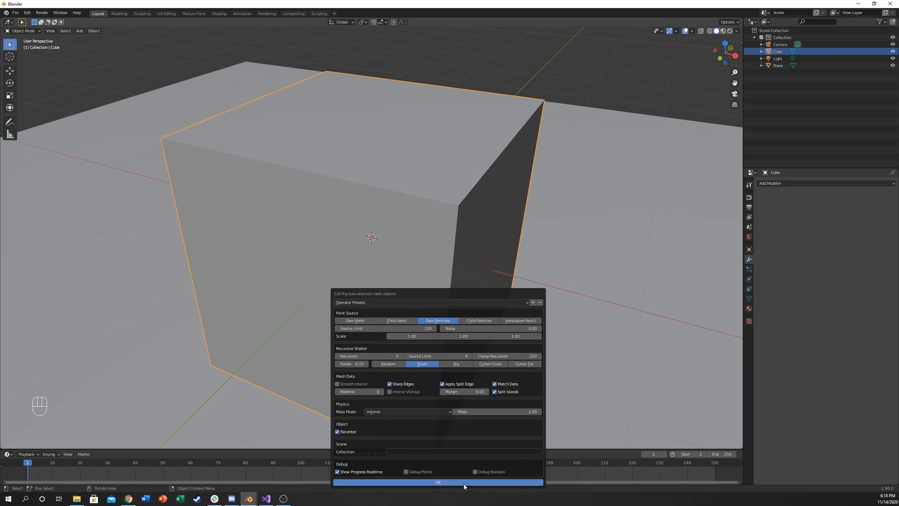
Step: Confirm the Cell Fracture dialog and zoom out to view the pieces
{"action": "left_click", "coordinate": [437, 482]}
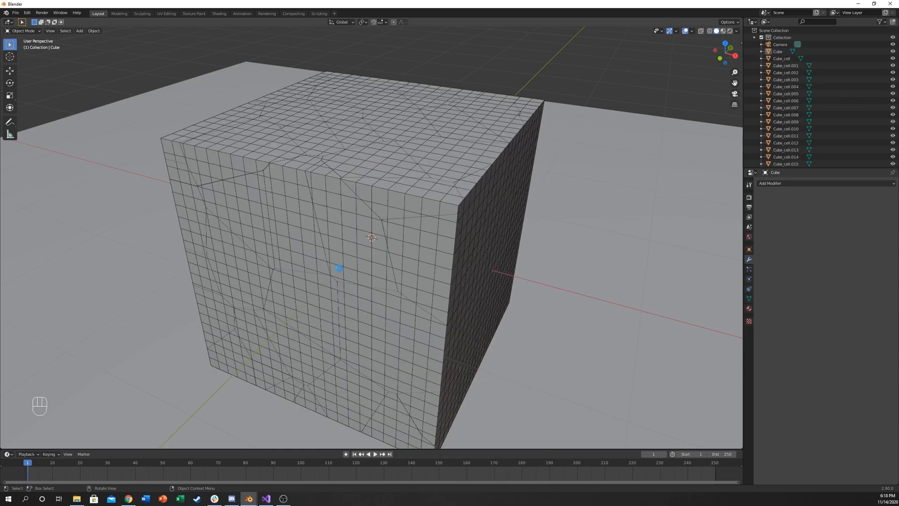
{"action": "scroll", "scroll_direction": "down", "scroll_amount": 3}
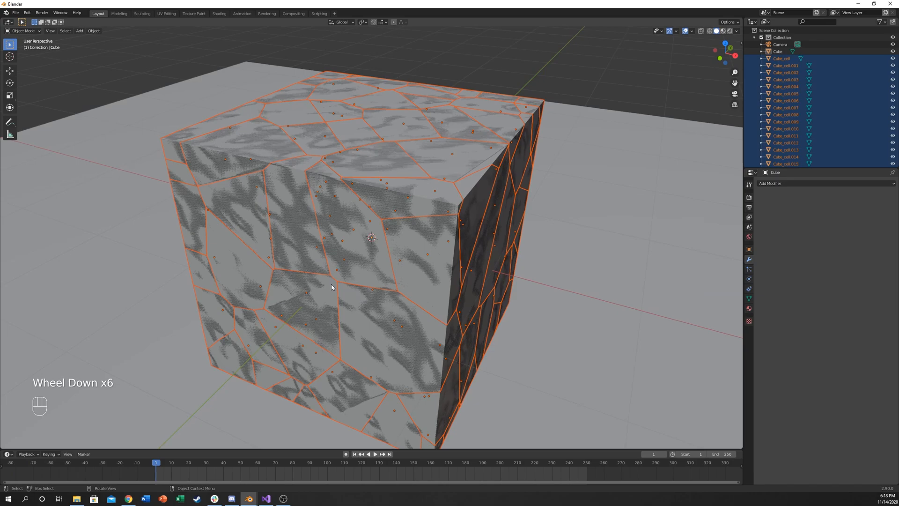
{"action": "scroll", "scroll_direction": "down", "scroll_amount": 3}
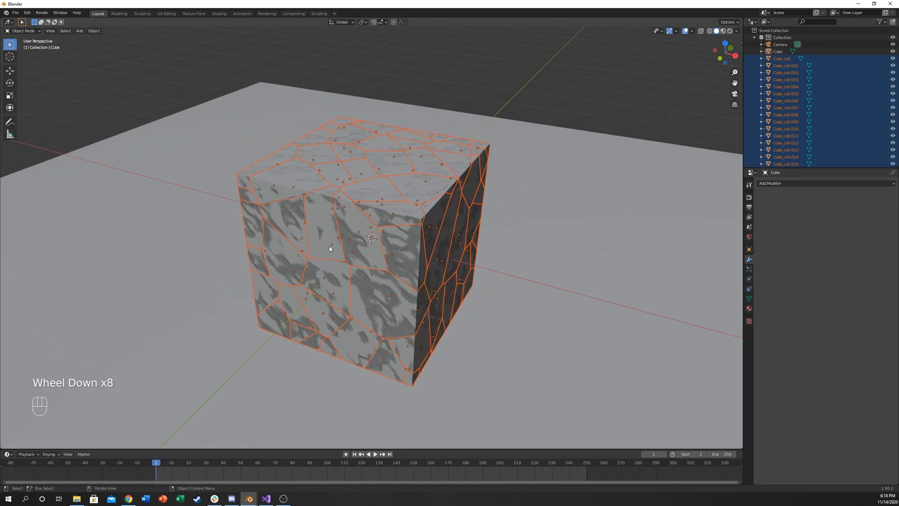
Step: Select the original Cube in the Outliner, delete it, then undo the deletion
{"action": "left_click", "coordinate": [337, 120]}
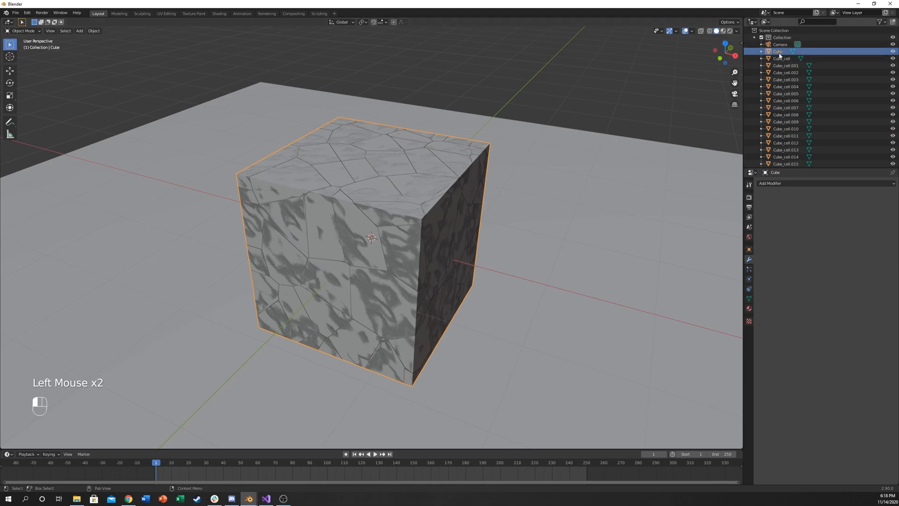
{"action": "key", "text": "g"}
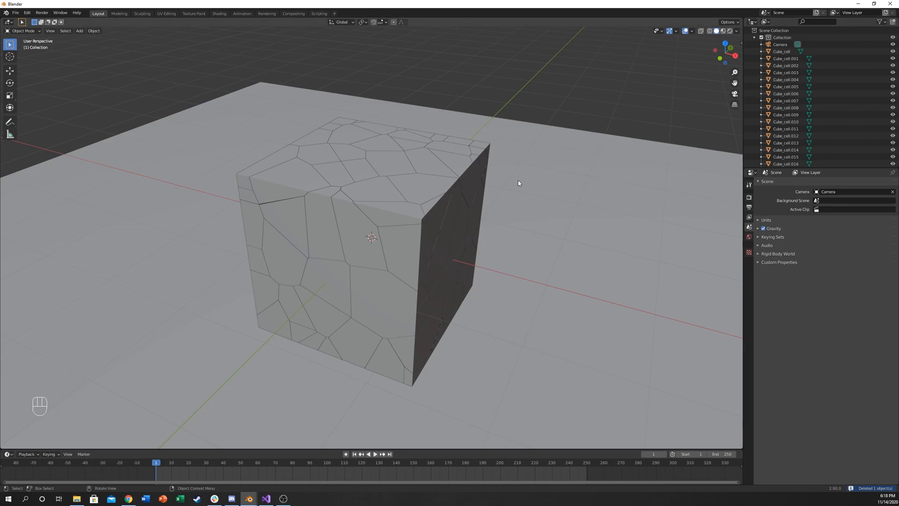
{"action": "key", "text": "ctrl+z"}
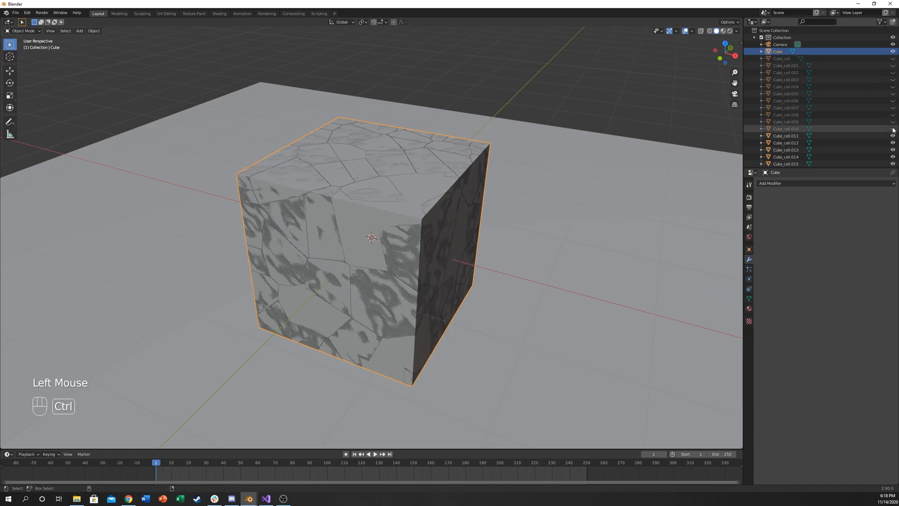
Step: Undo once more, then select the intact original cube in the viewport and delete it
{"action": "key", "text": "ctrl+z"}
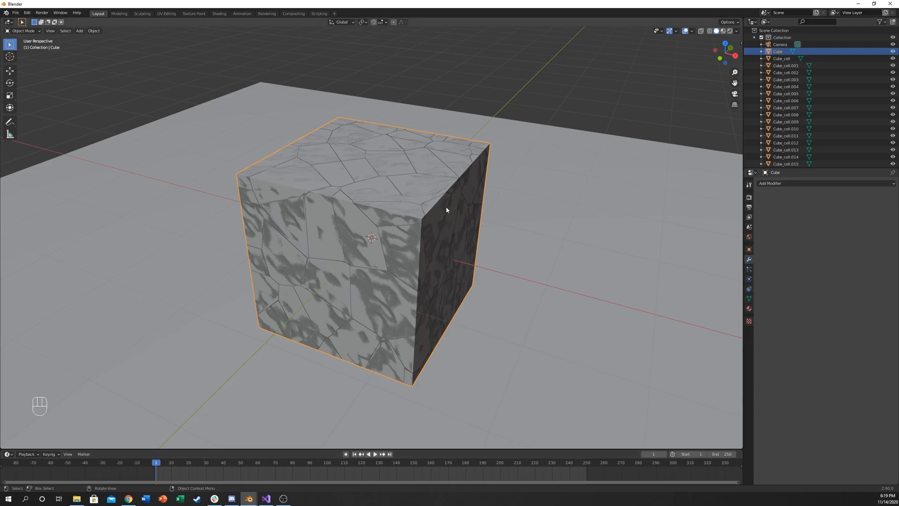
{"action": "left_click", "coordinate": [267, 211]}
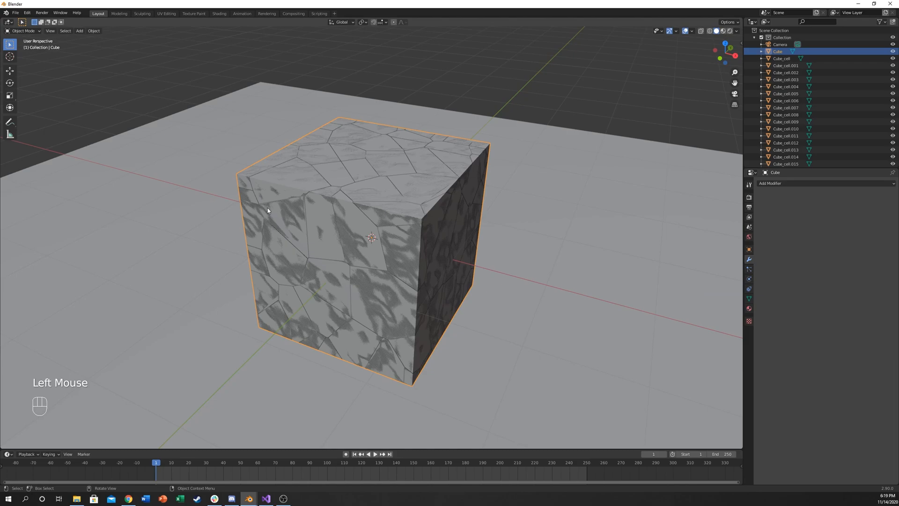
{"action": "key", "text": "Delete"}
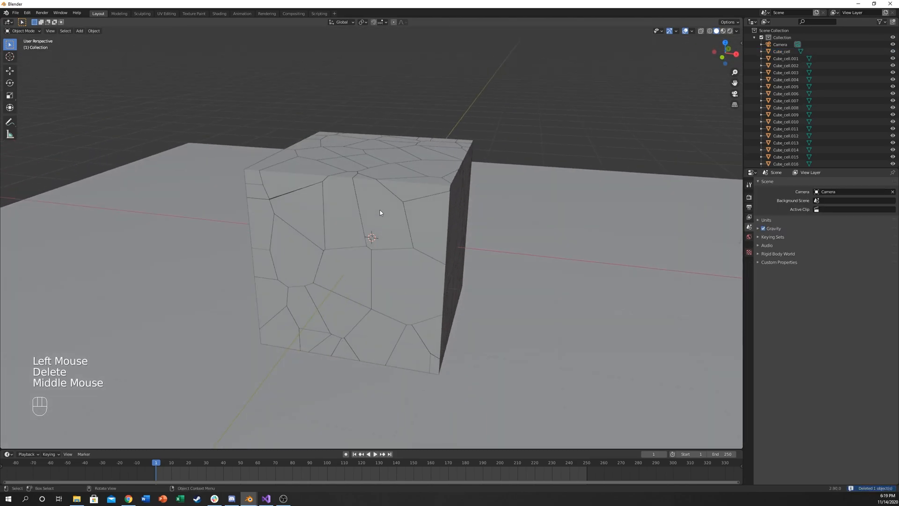
Step: Add rigid body physics to the ground plane and set its type to Passive
{"action": "scroll", "scroll_direction": "down", "scroll_amount": 3}
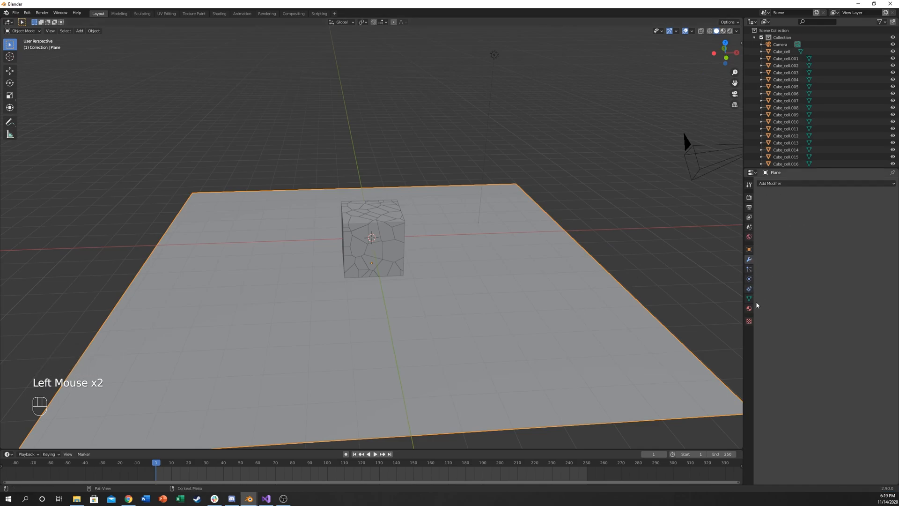
{"action": "left_click", "coordinate": [749, 279]}
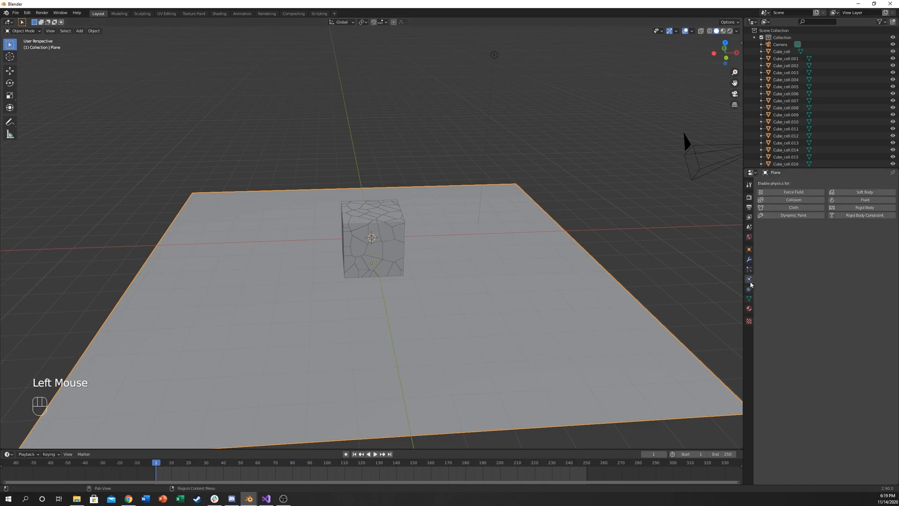
{"action": "mouse_move", "coordinate": [749, 280]}
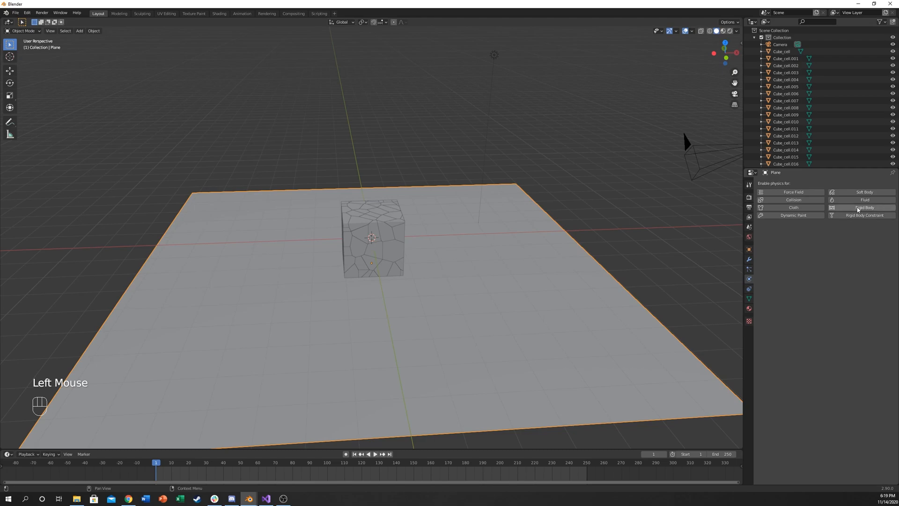
{"action": "left_click", "coordinate": [864, 207]}
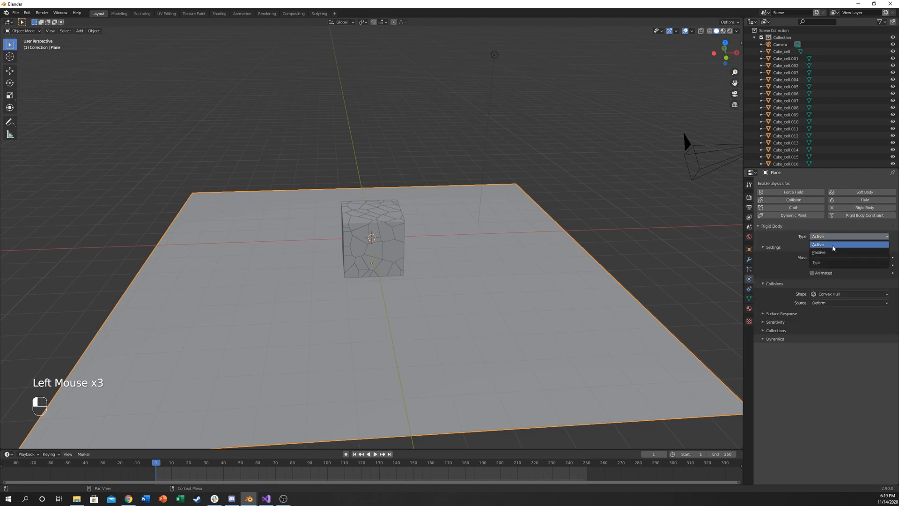
{"action": "left_click", "coordinate": [819, 252]}
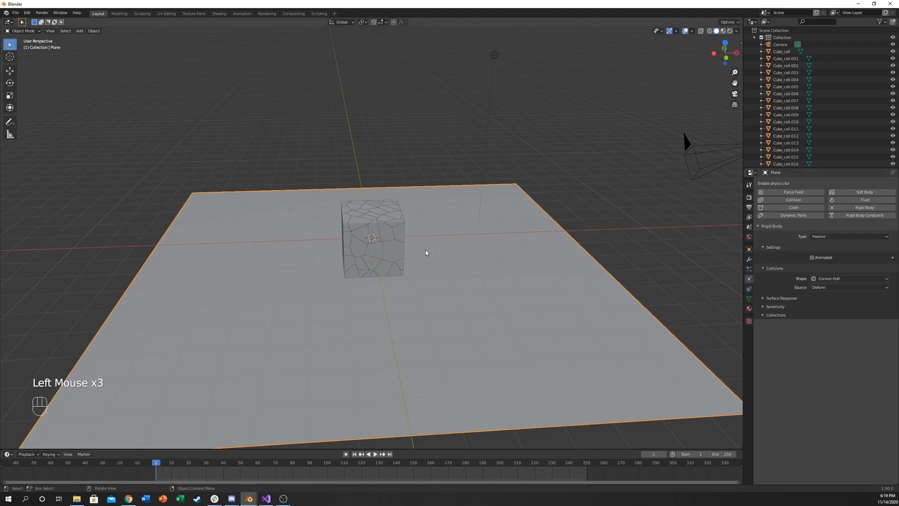
{"action": "mouse_move", "coordinate": [465, 208]}
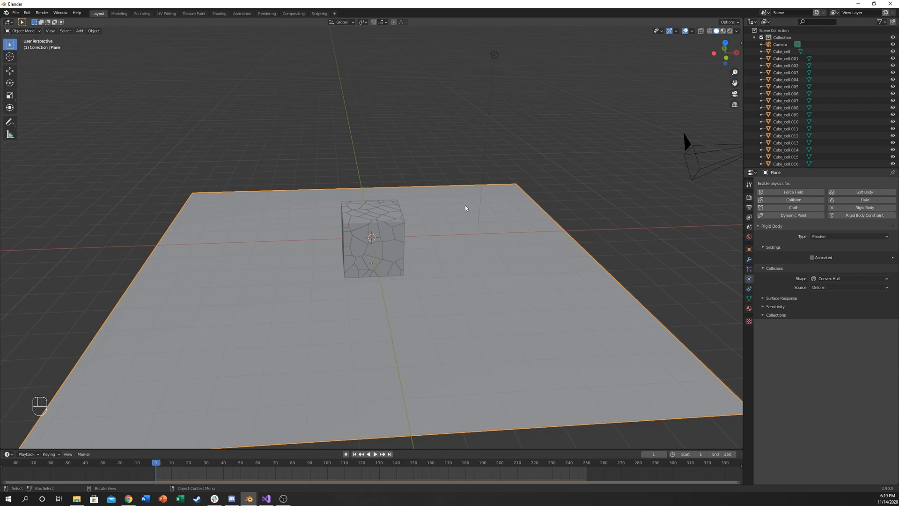
{"action": "mouse_move", "coordinate": [307, 209]}
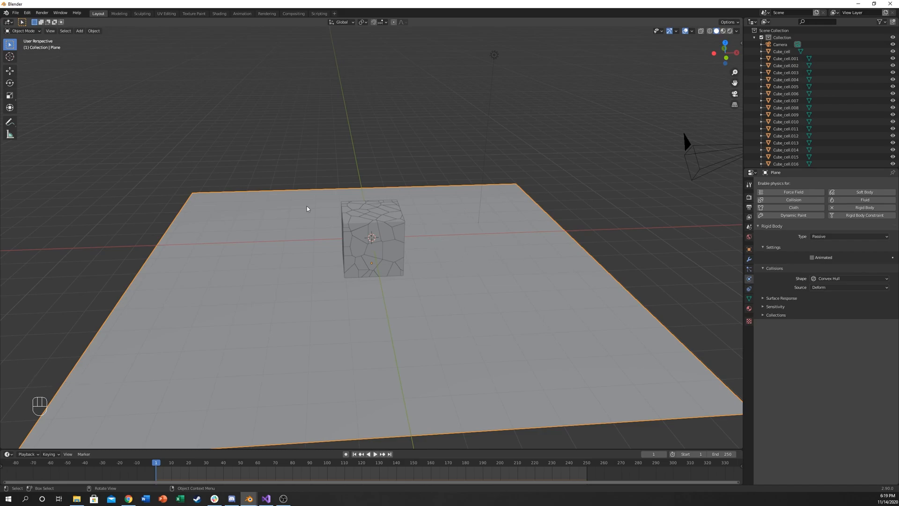
{"action": "mouse_move", "coordinate": [329, 294]}
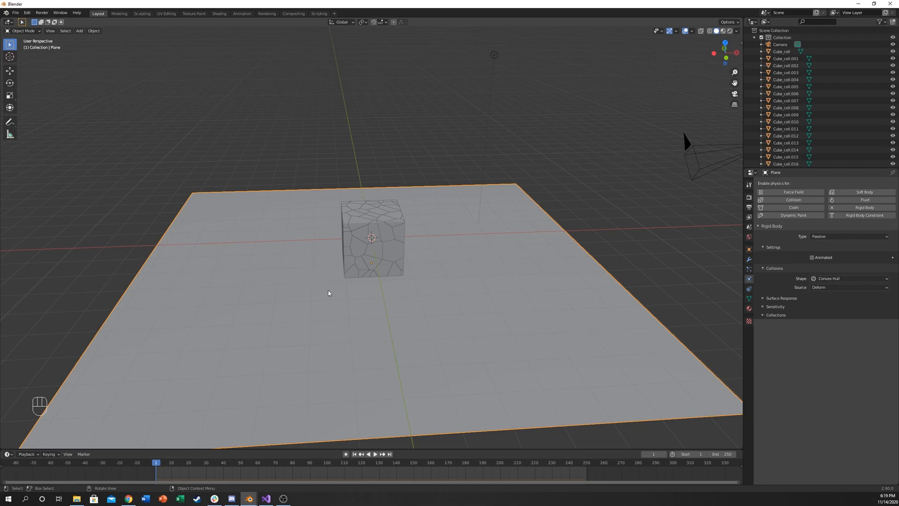
{"action": "key", "text": "space"}
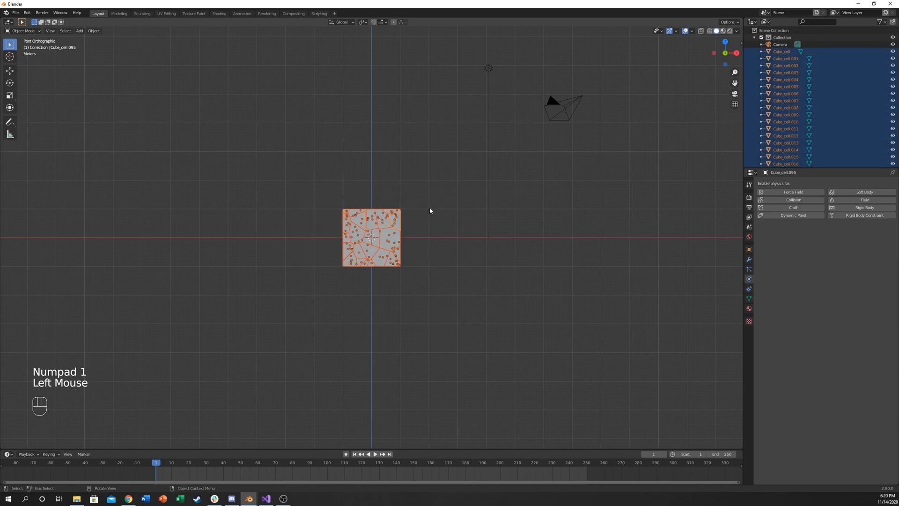
{"action": "left_click_drag", "start_coordinate": [430, 210], "coordinate": [651, 312]}
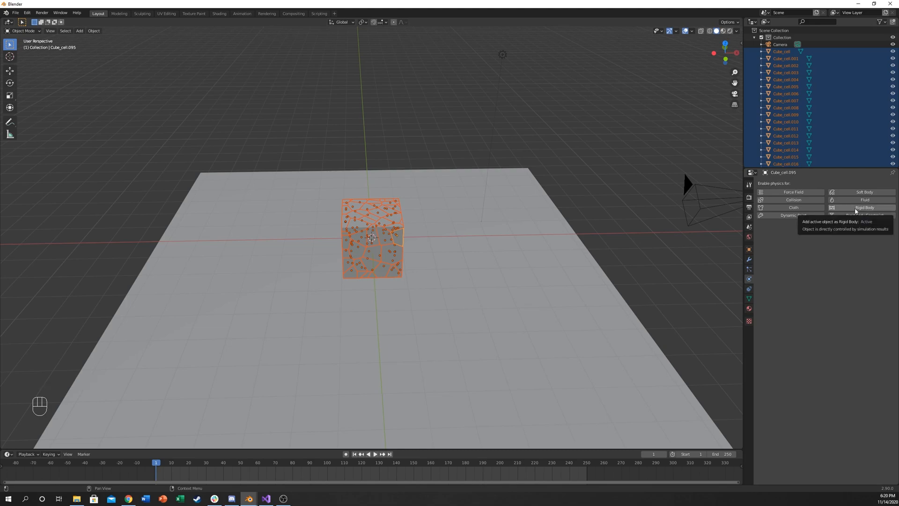
{"action": "left_click", "coordinate": [864, 207]}
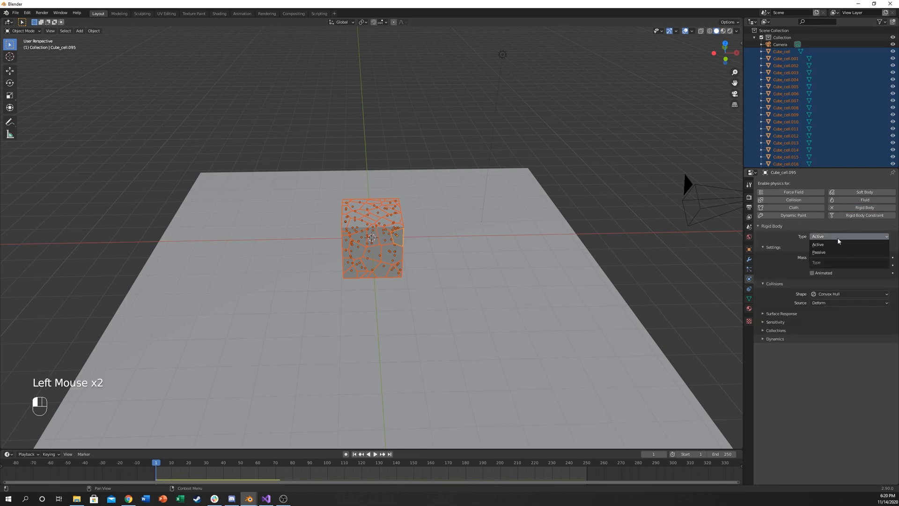
{"action": "left_click", "coordinate": [817, 244]}
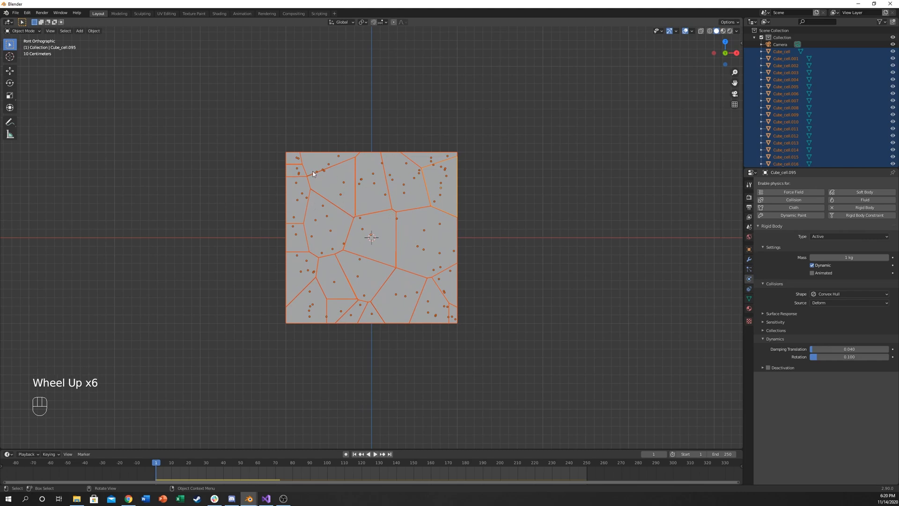
{"action": "key", "text": "space"}
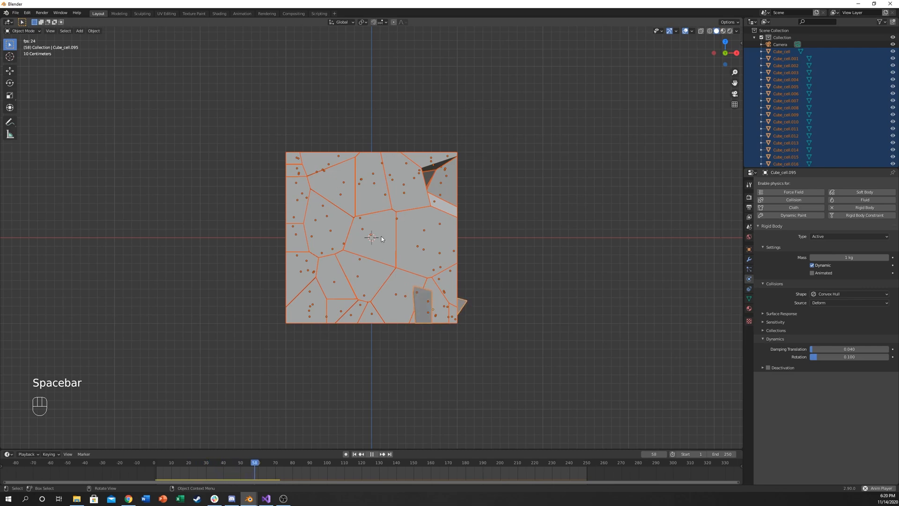
{"action": "key", "text": "Escape"}
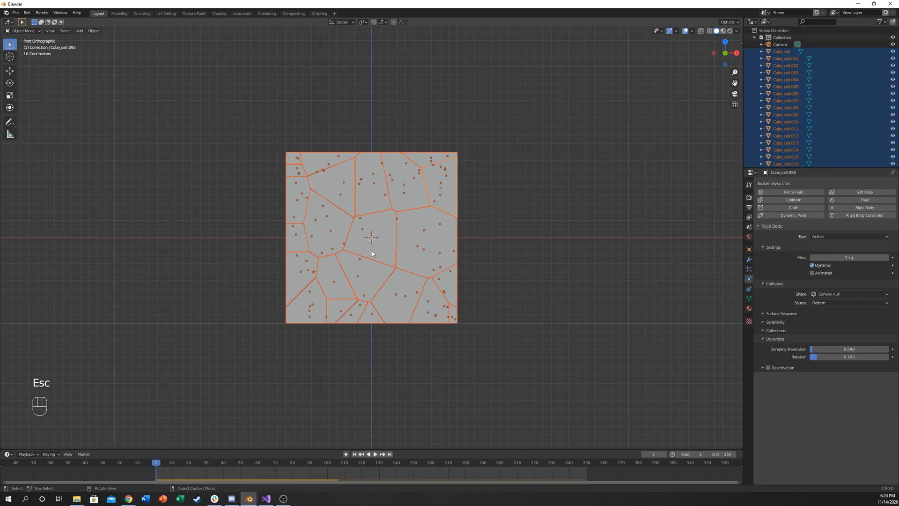
{"action": "mouse_move", "coordinate": [407, 217]}
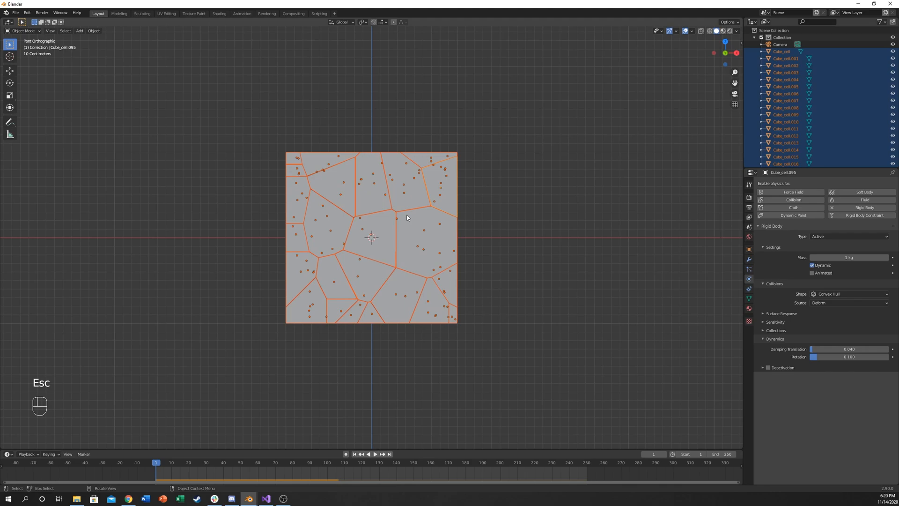
{"action": "scroll", "scroll_direction": "up", "scroll_amount": 3}
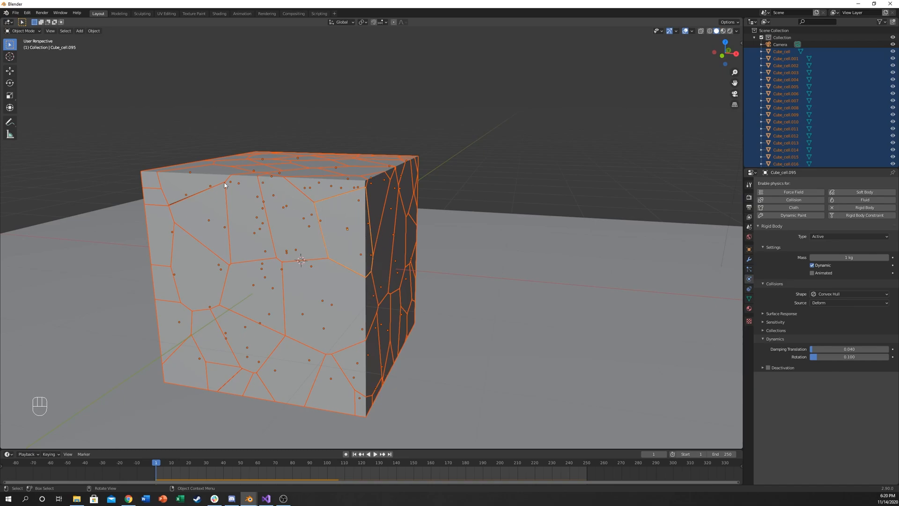
{"action": "mouse_move", "coordinate": [258, 231]}
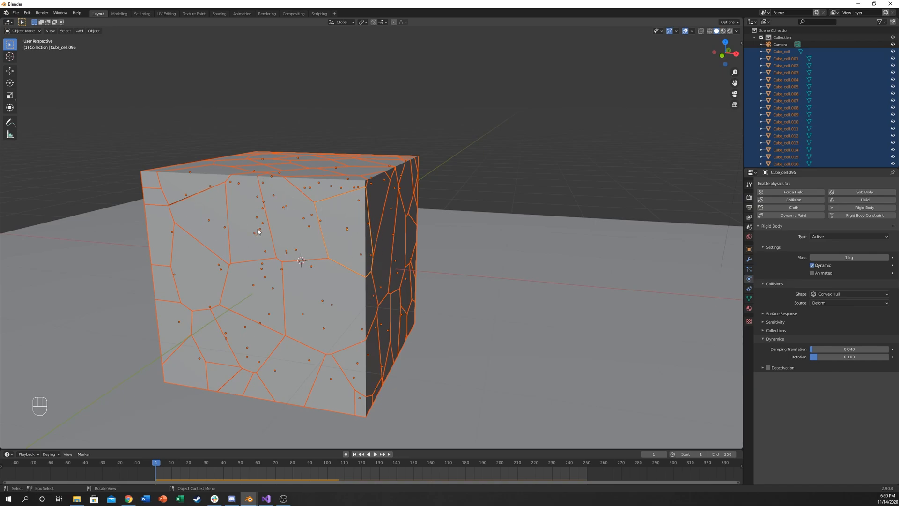
Step: Play the simulation to watch all cells collapse onto the floor, then pause and rewind
{"action": "left_click_drag", "start_coordinate": [258, 231], "coordinate": [334, 247]}
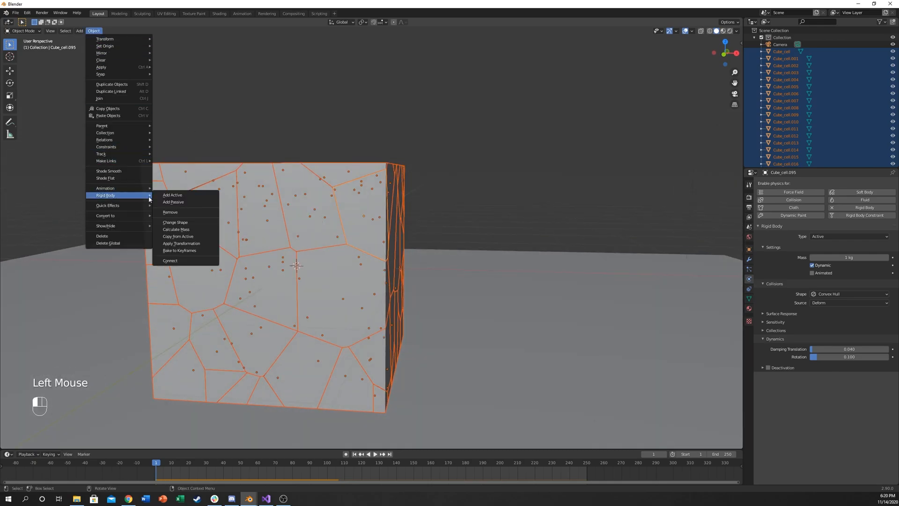
{"action": "mouse_move", "coordinate": [178, 236]}
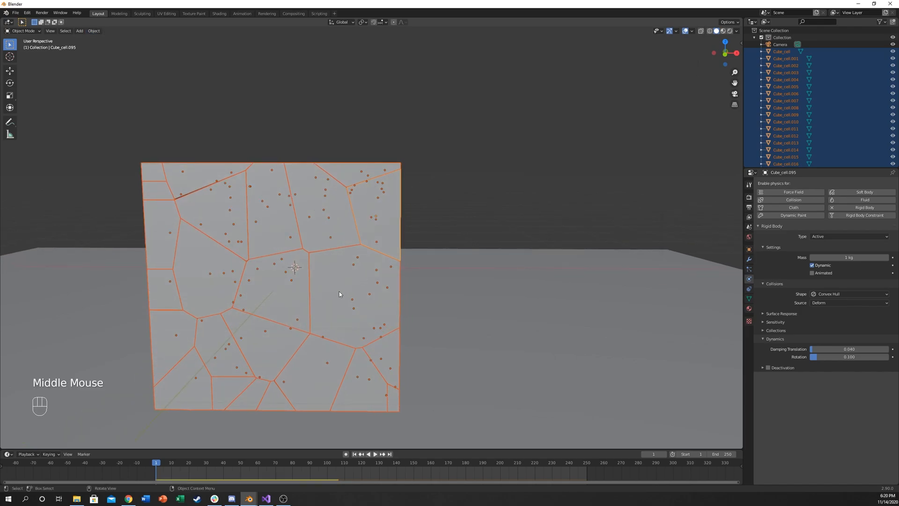
{"action": "key", "text": "space"}
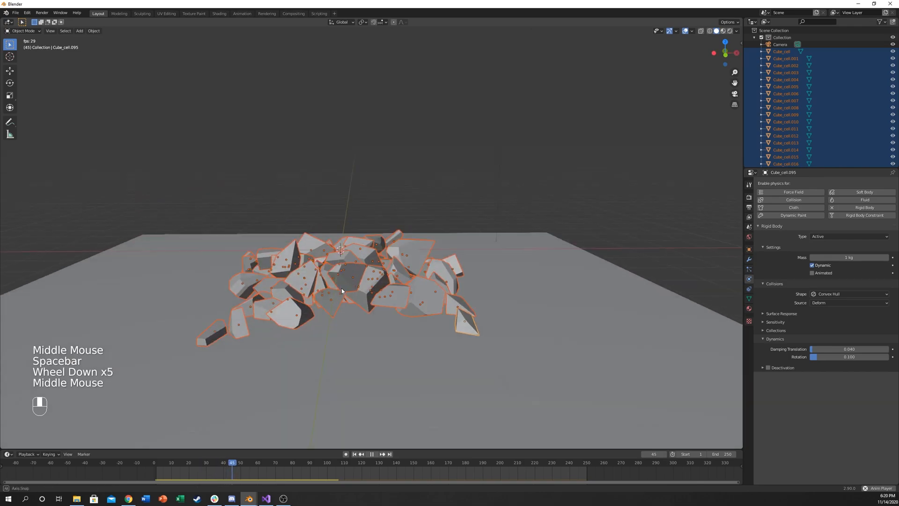
{"action": "scroll", "scroll_direction": "down", "scroll_amount": 3}
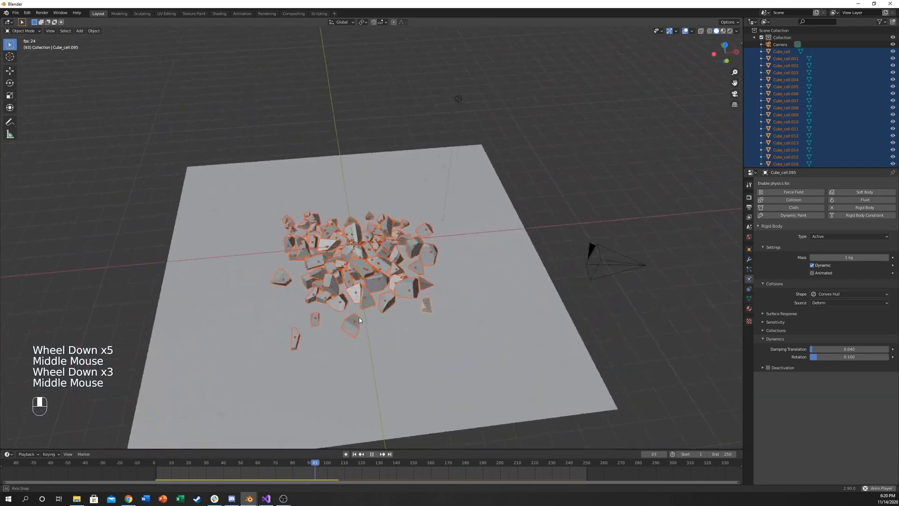
{"action": "key", "text": "space"}
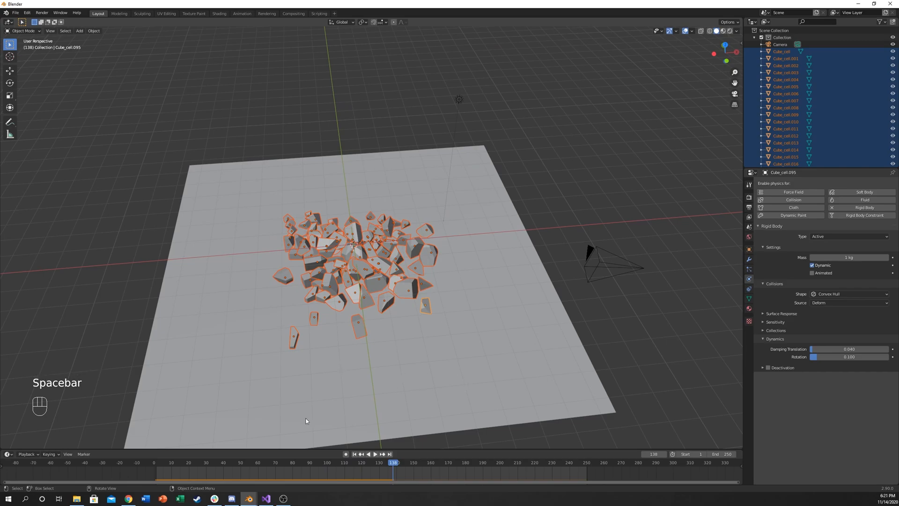
{"action": "left_click", "coordinate": [156, 462]}
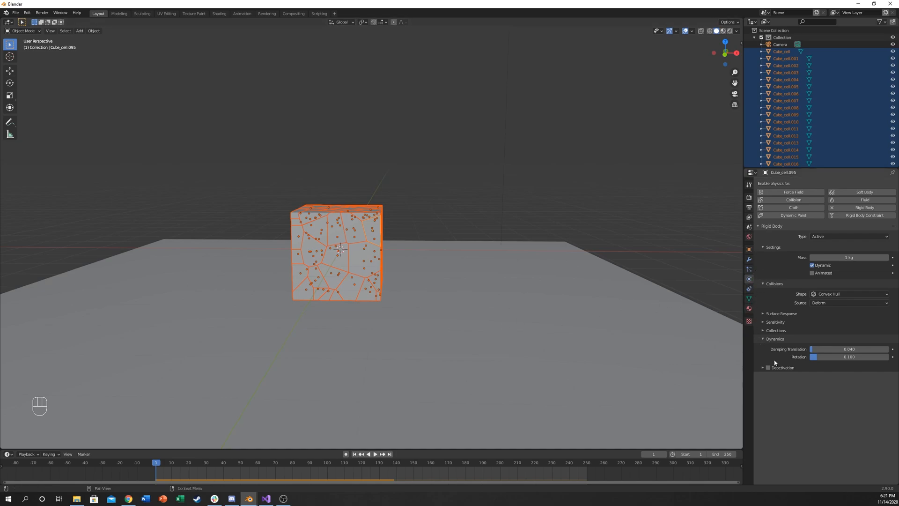
Step: Enable deactivation settings, copy the active piece's rigid body to all cells, and test playback
{"action": "left_click", "coordinate": [768, 367]}
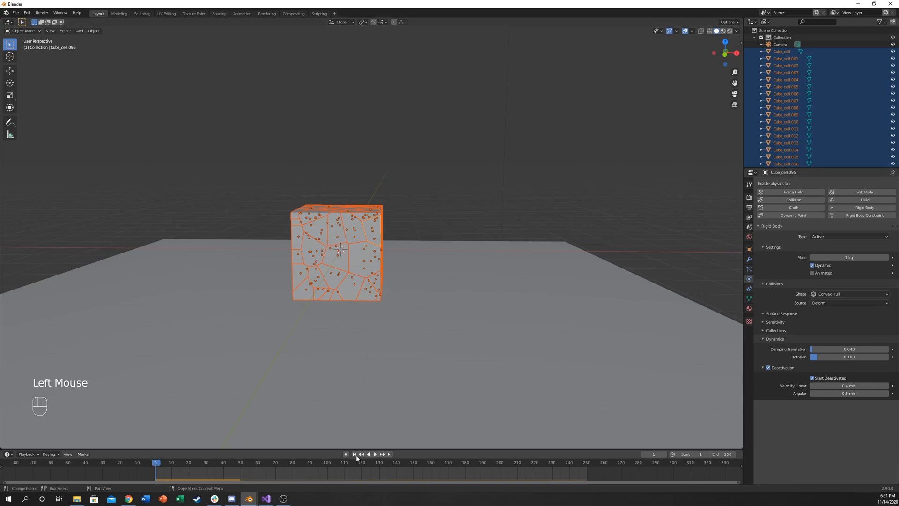
{"action": "key", "text": "space"}
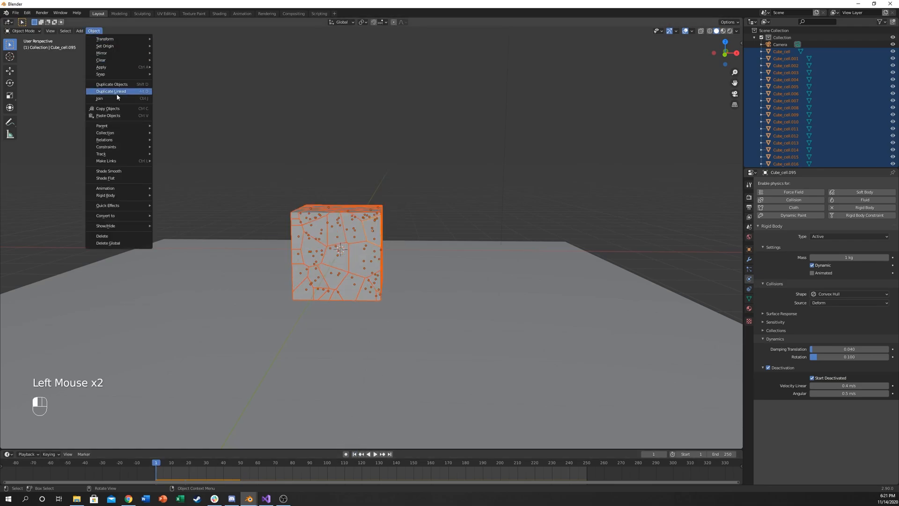
{"action": "mouse_move", "coordinate": [105, 194]}
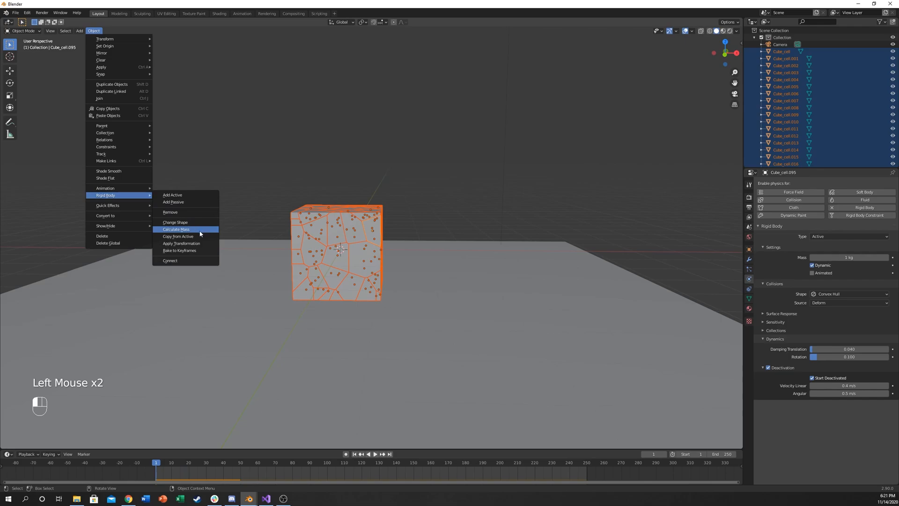
{"action": "left_click", "coordinate": [176, 229]}
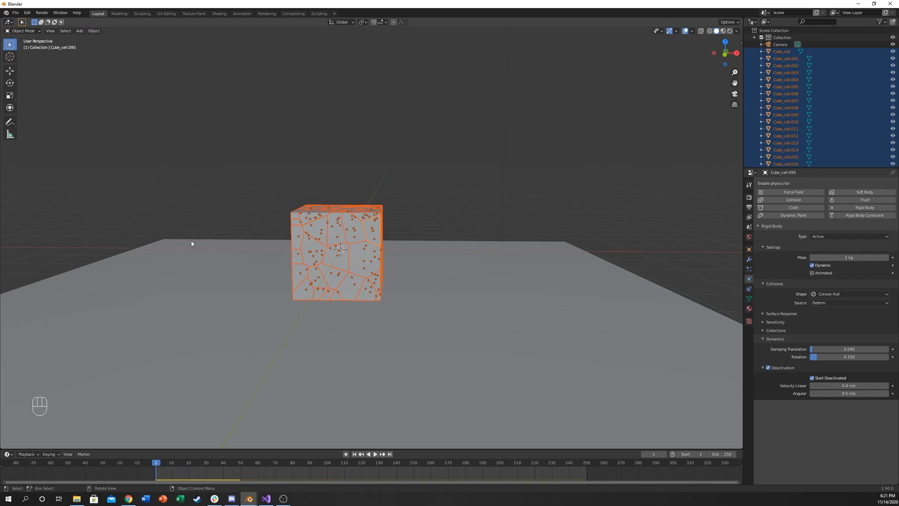
{"action": "mouse_move", "coordinate": [366, 399]}
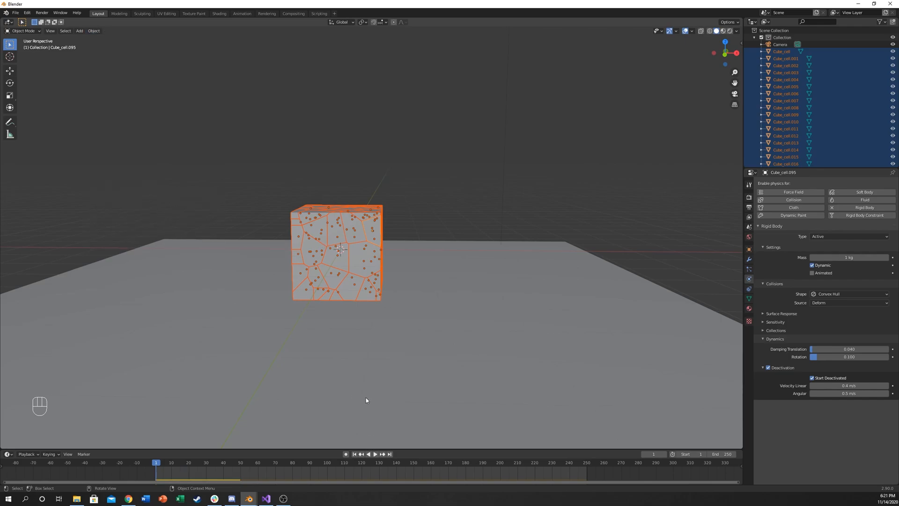
{"action": "key", "text": "space"}
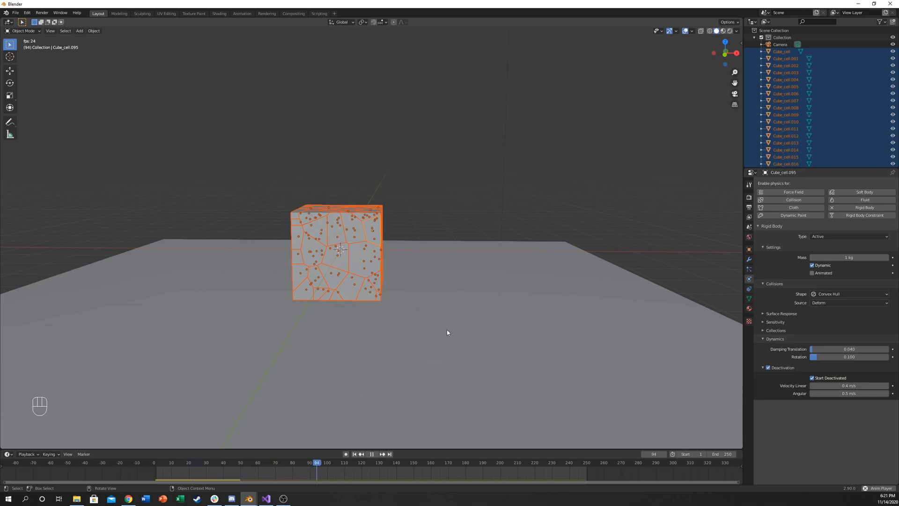
{"action": "key", "text": "space"}
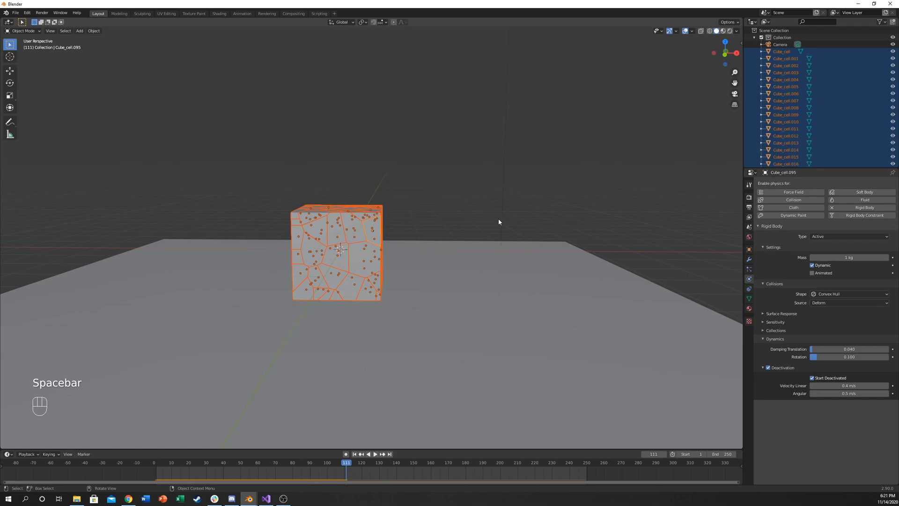
{"action": "mouse_move", "coordinate": [473, 212]}
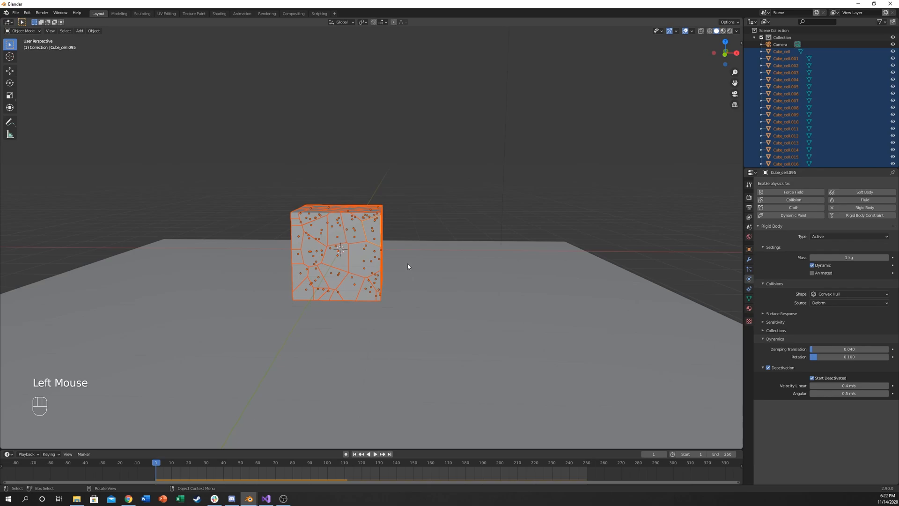
Step: Add a UV sphere to the scene above the fractured cube
{"action": "key", "text": "shift+a"}
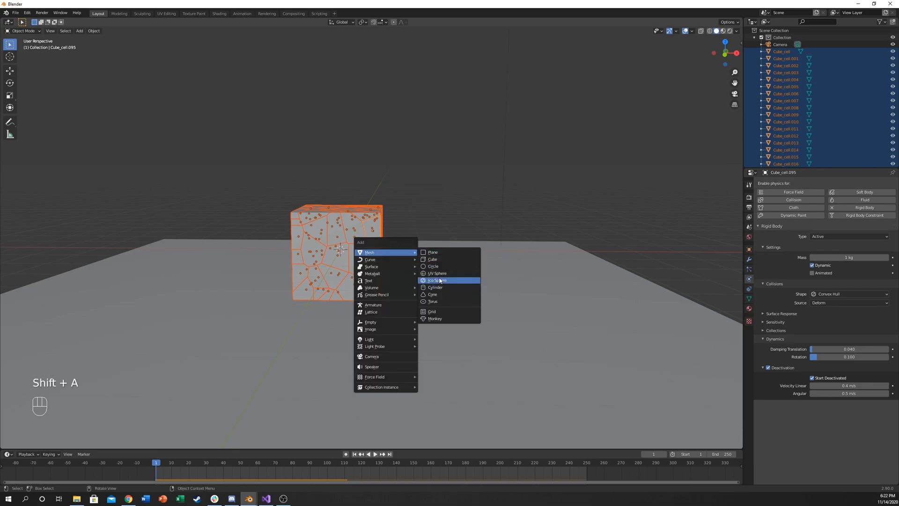
{"action": "left_click", "coordinate": [437, 273]}
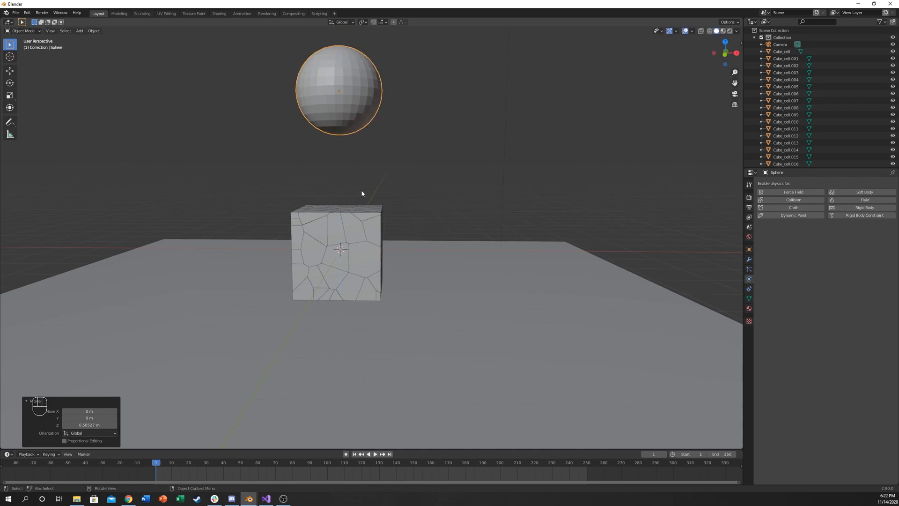
{"action": "scroll", "scroll_direction": "down", "scroll_amount": 3}
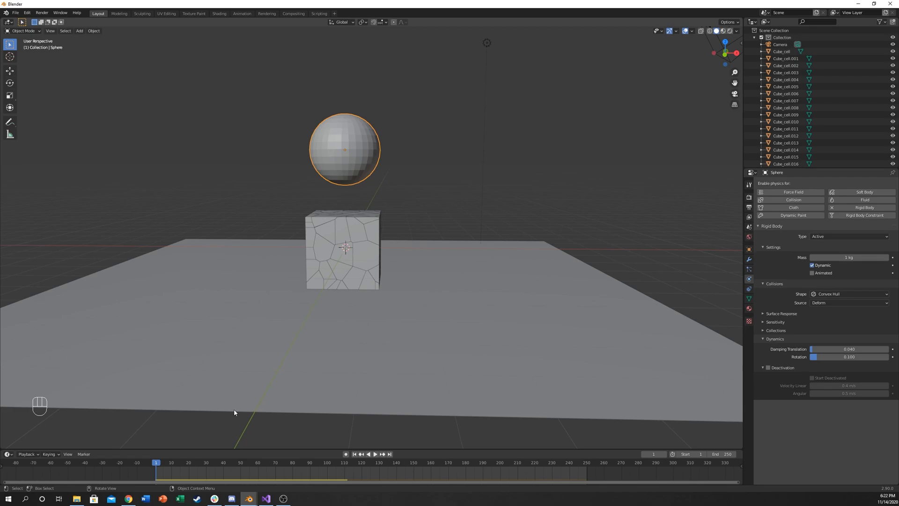
Step: Play and stop the rigid-body simulation to watch the sphere shatter the cube
{"action": "key", "text": "space"}
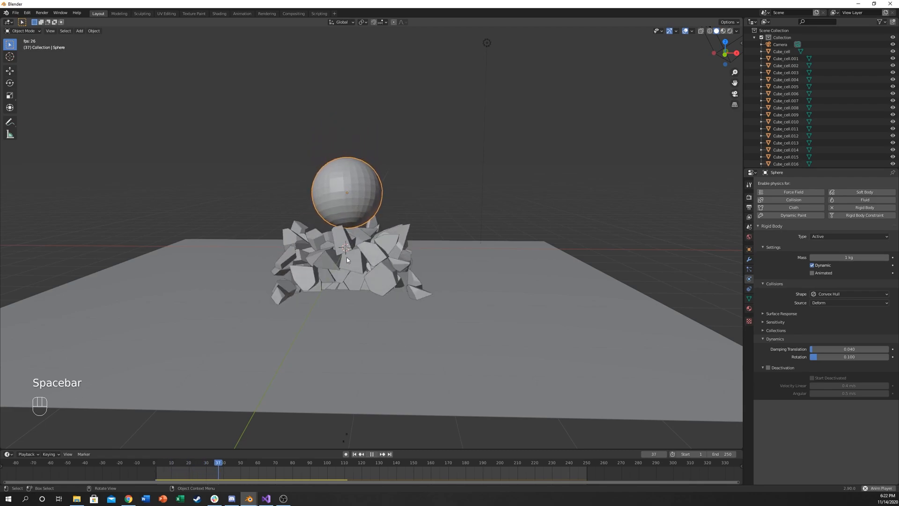
{"action": "key", "text": "space"}
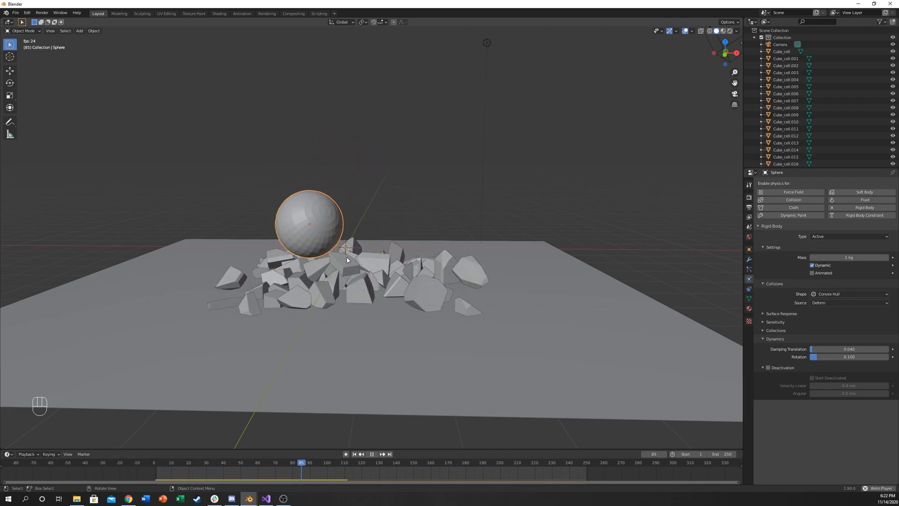
{"action": "left_click", "coordinate": [372, 453]}
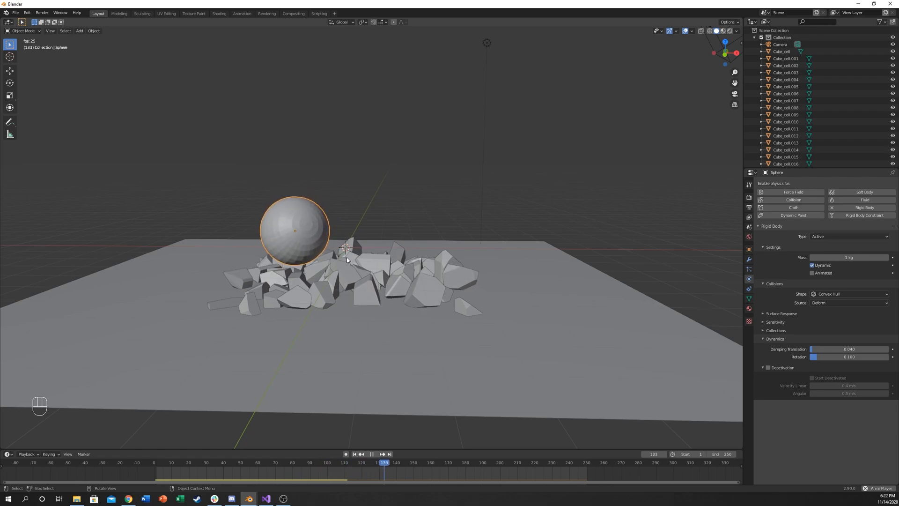
{"action": "left_click", "coordinate": [371, 454]}
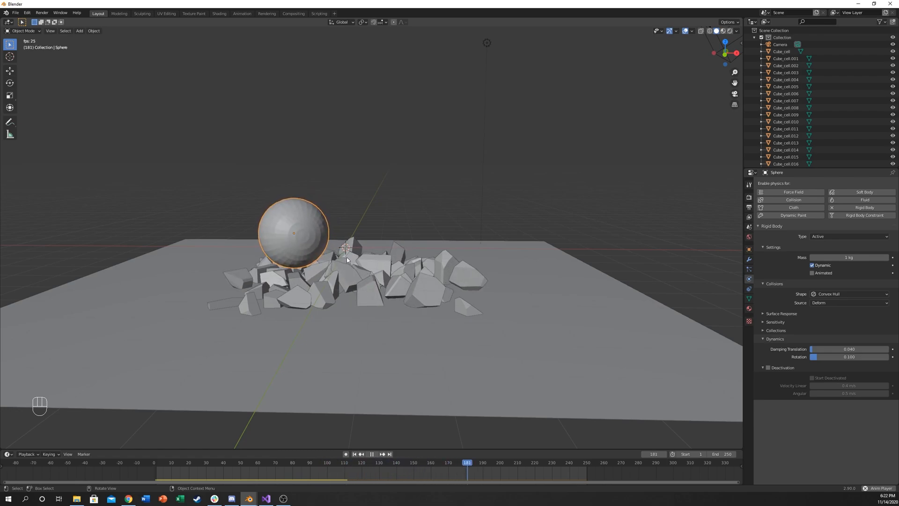